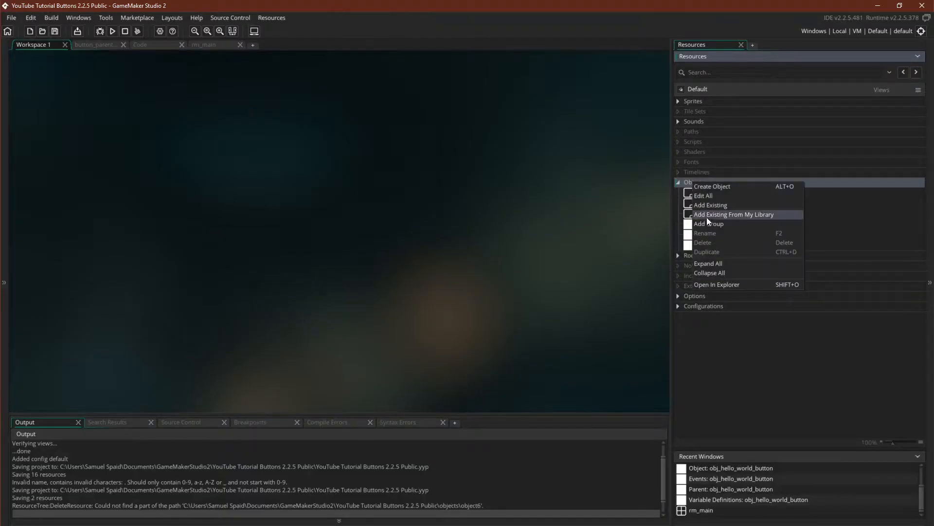
Create a toggle_parent object with tap_button_parent set as its parent
left_click(712, 186)
type("toggle_parent")
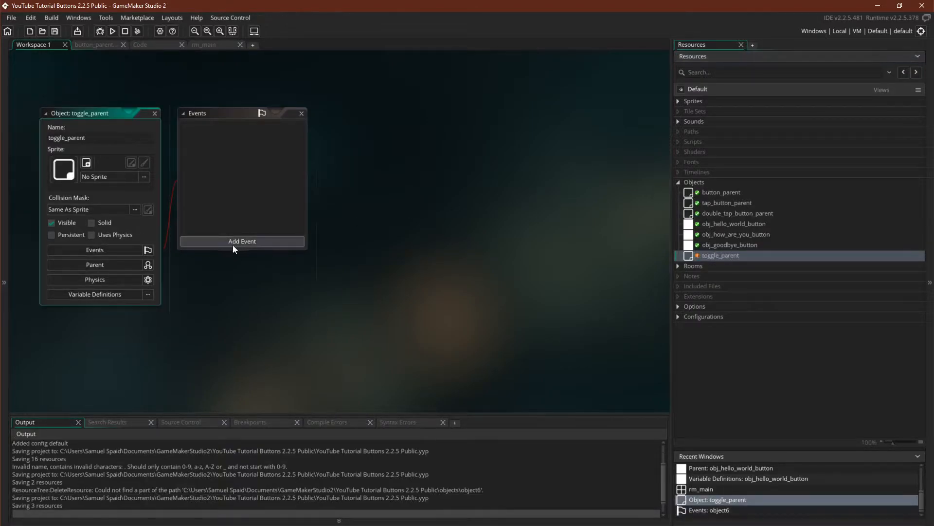
left_click(94, 264)
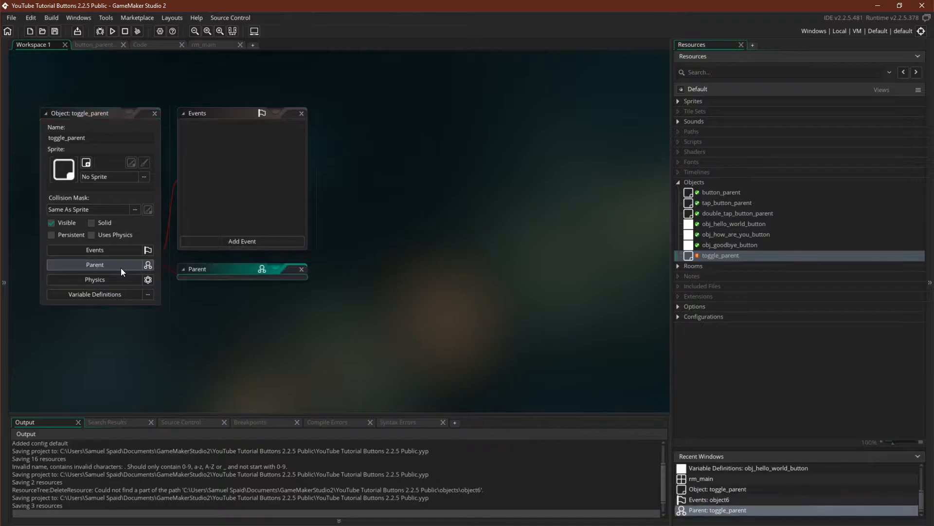
left_click(95, 264)
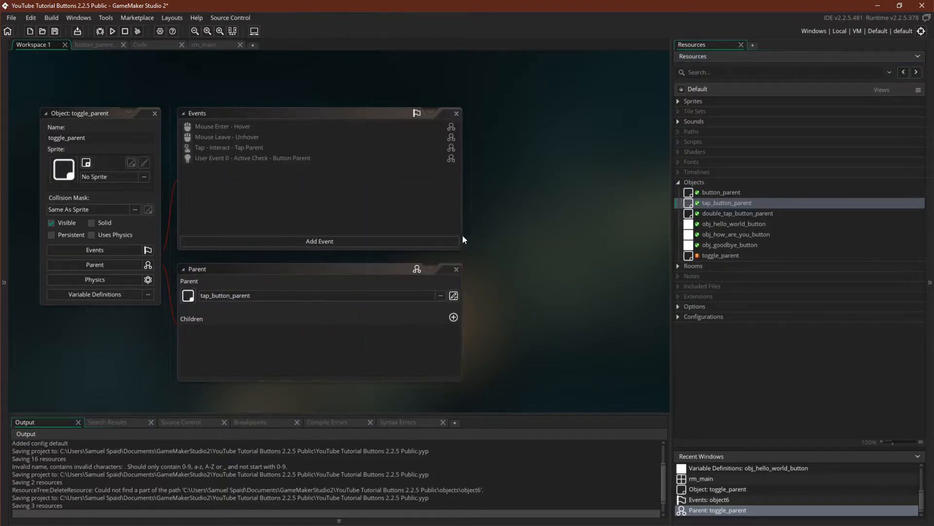
left_click(94, 294)
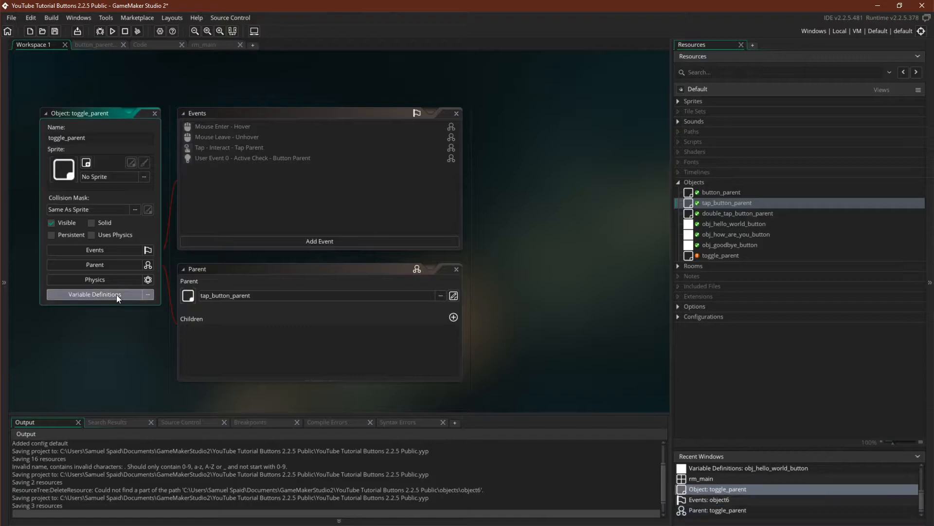
Define integer variables position (default 0) and max_positions (default 1) on toggle_parent
left_click(93, 294)
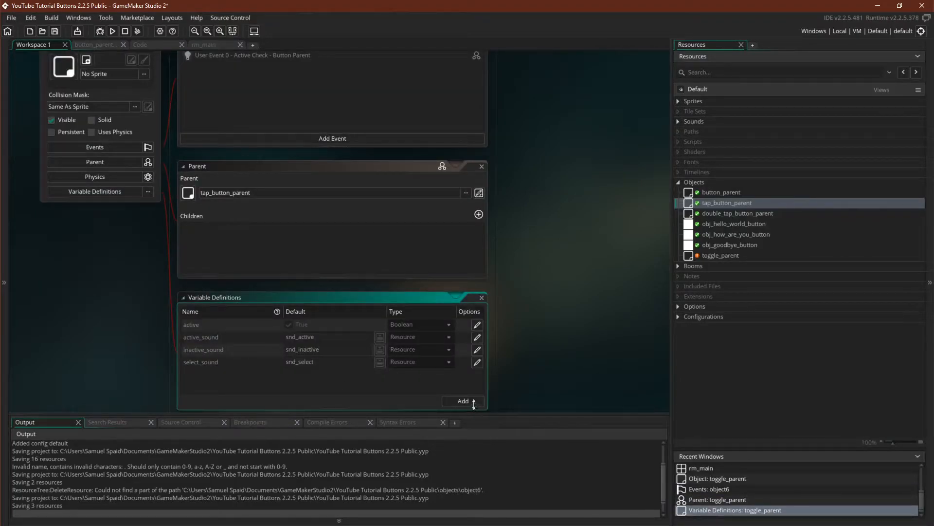
left_click(464, 401)
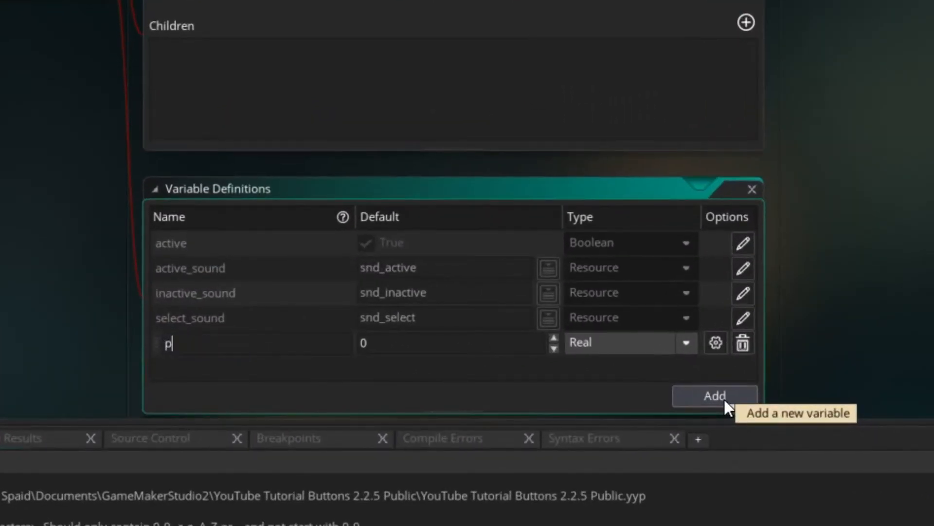
type("osition")
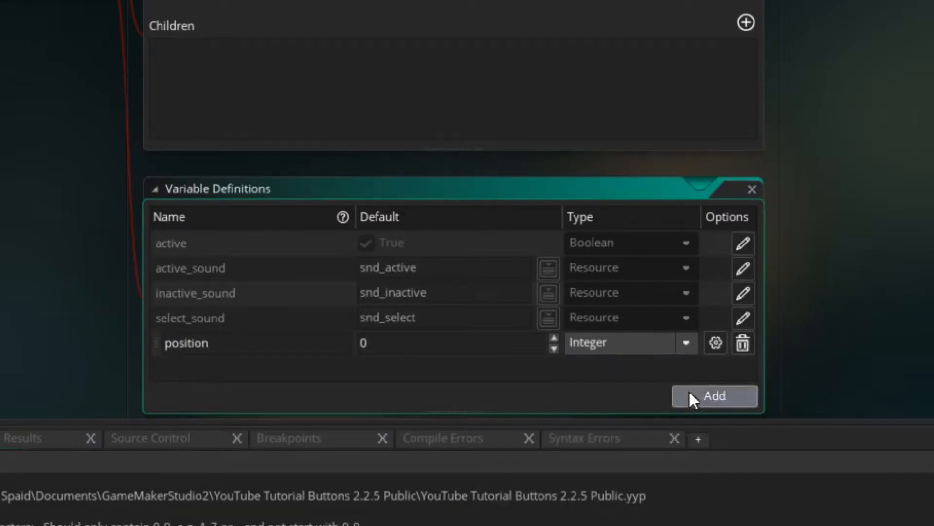
left_click(714, 395)
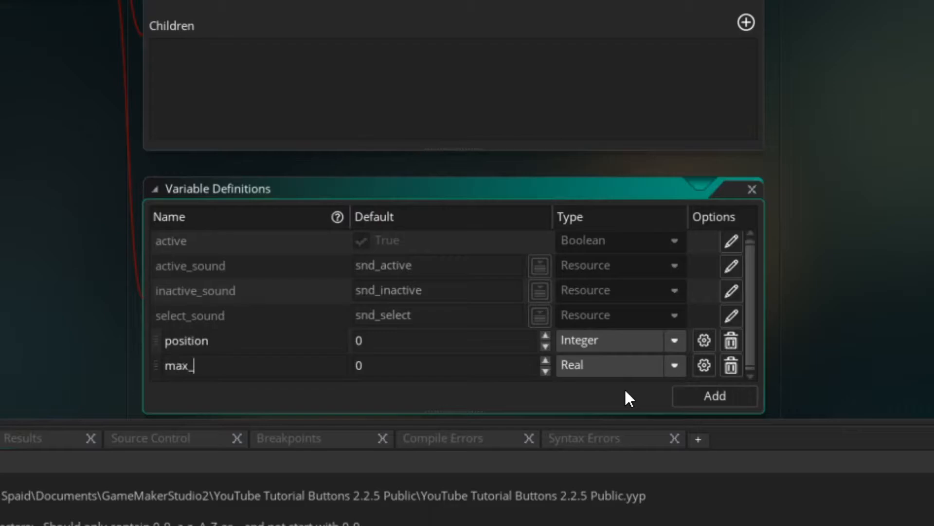
type("positions")
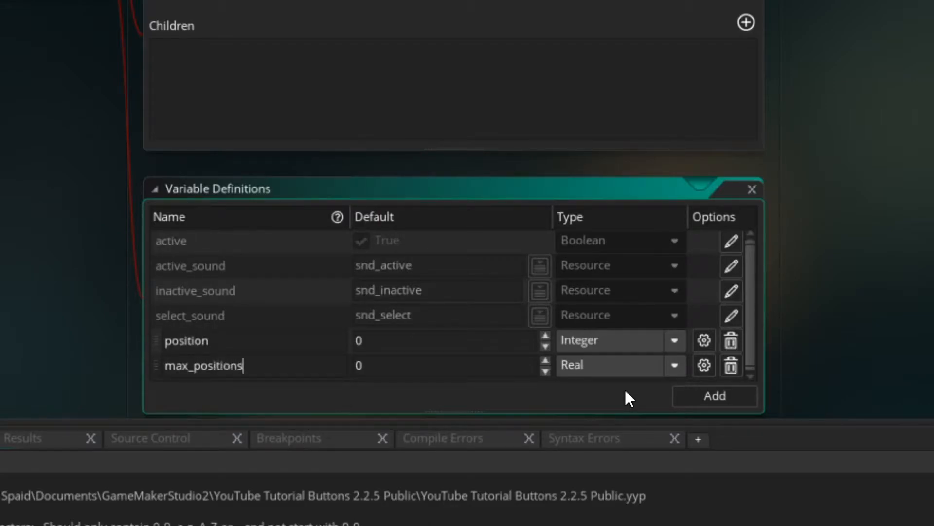
left_click(675, 365)
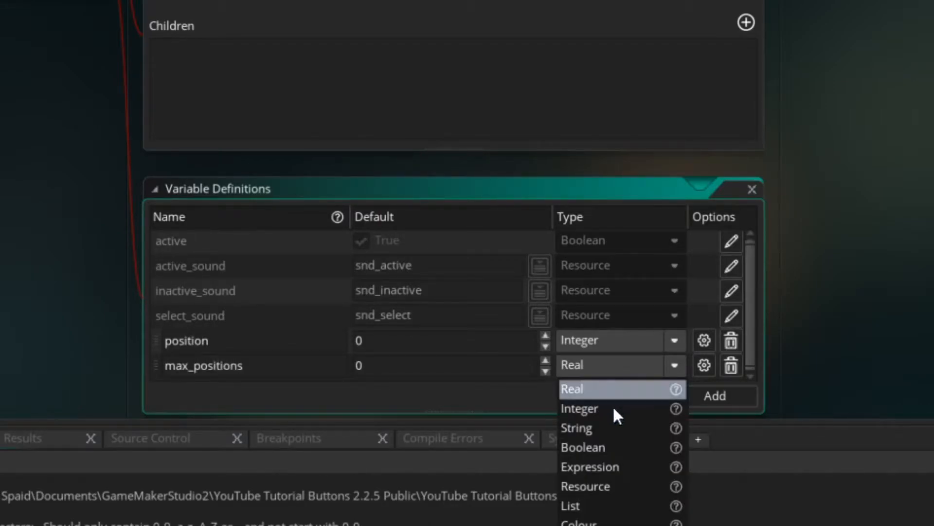
left_click(578, 408)
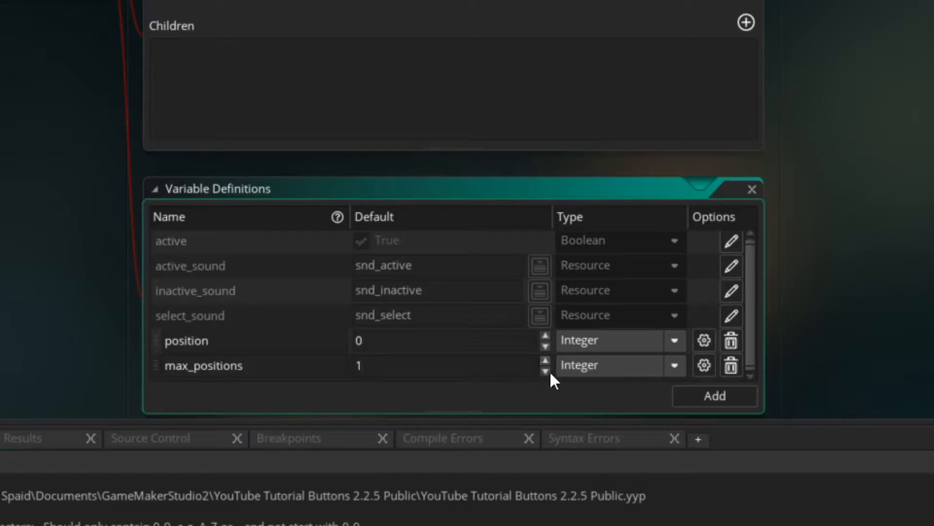
left_click(544, 361)
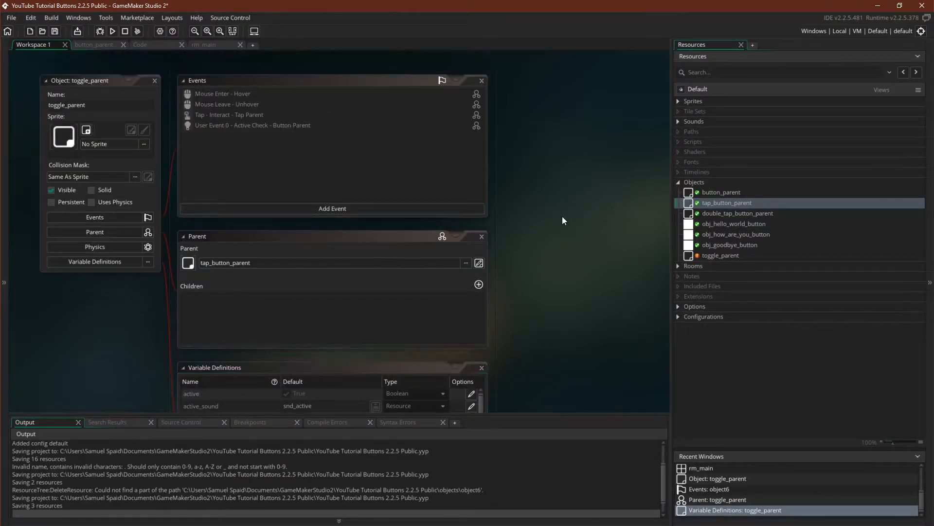
Add an Other > User Event 1 to toggle_parent
left_click(331, 207)
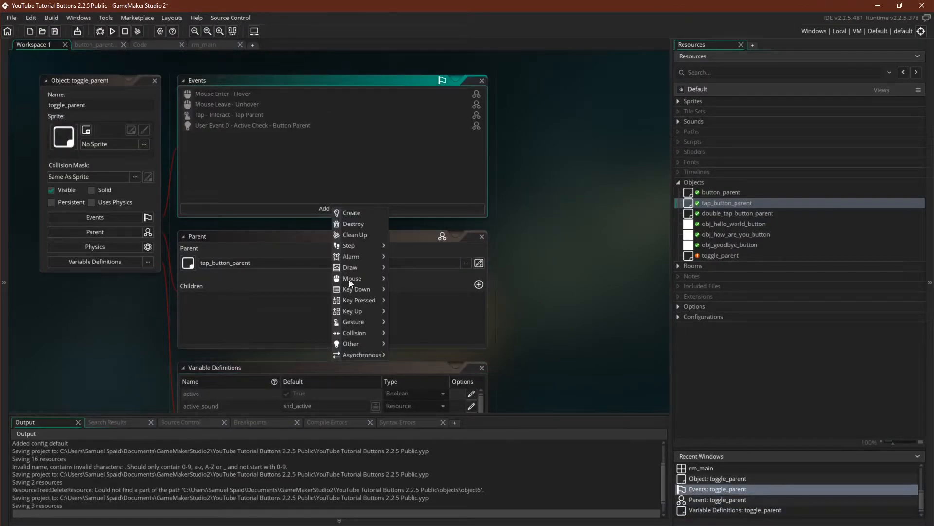
mouse_move(351, 343)
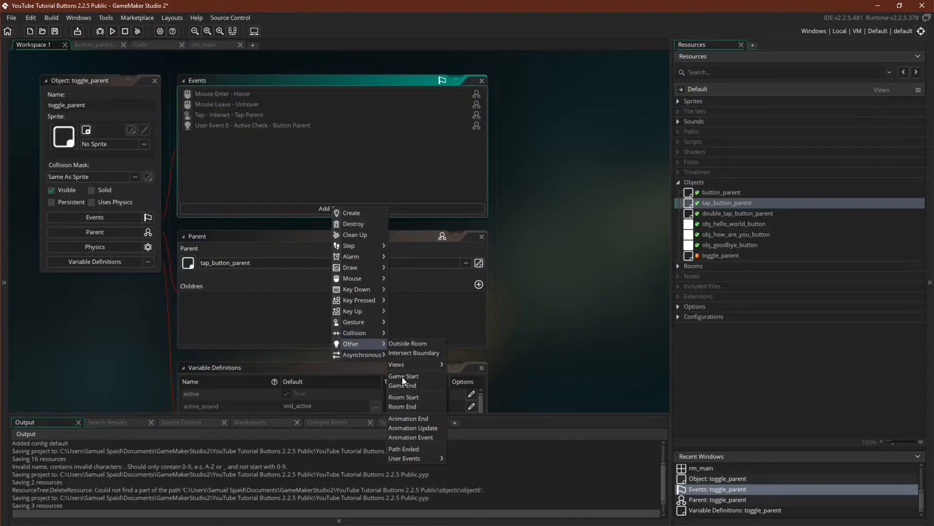
mouse_move(404, 457)
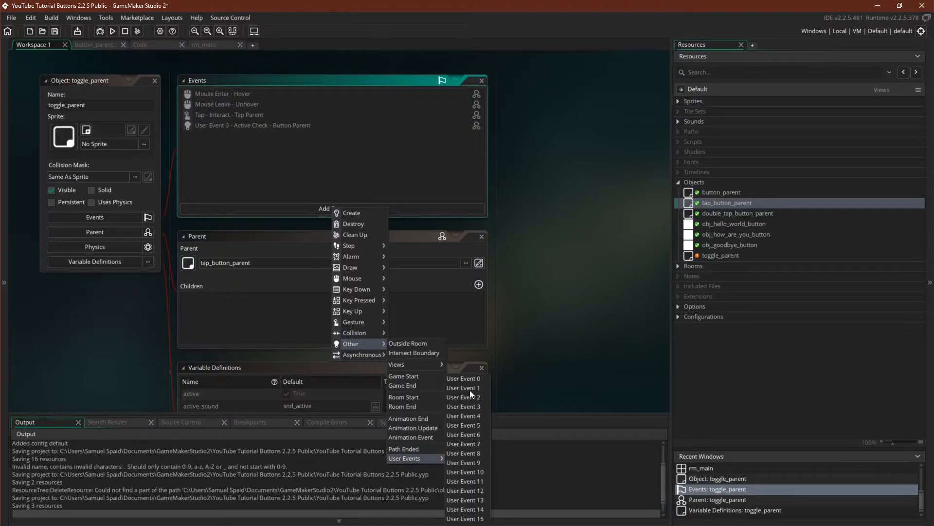
left_click(462, 388)
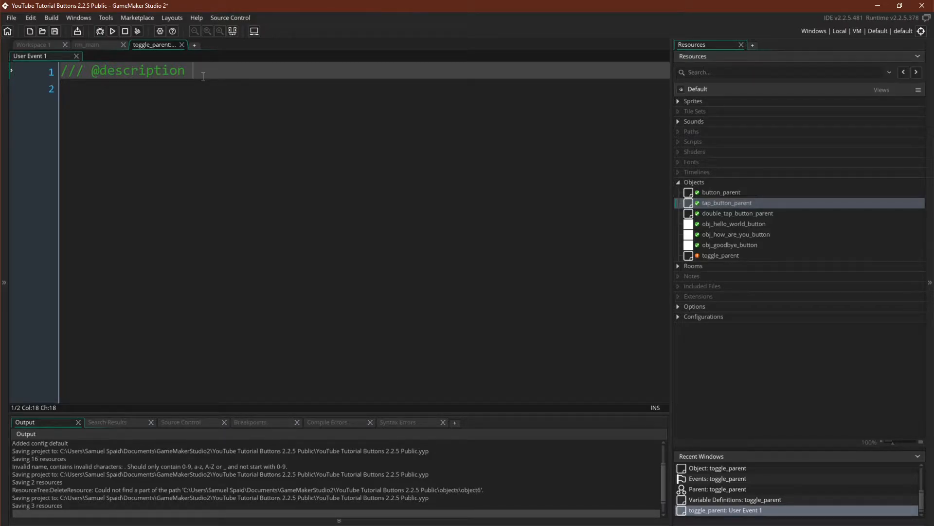
Describe User Event 1 as 'Increase Position' and set position = (position + 1) mod max_positions
type("Increase")
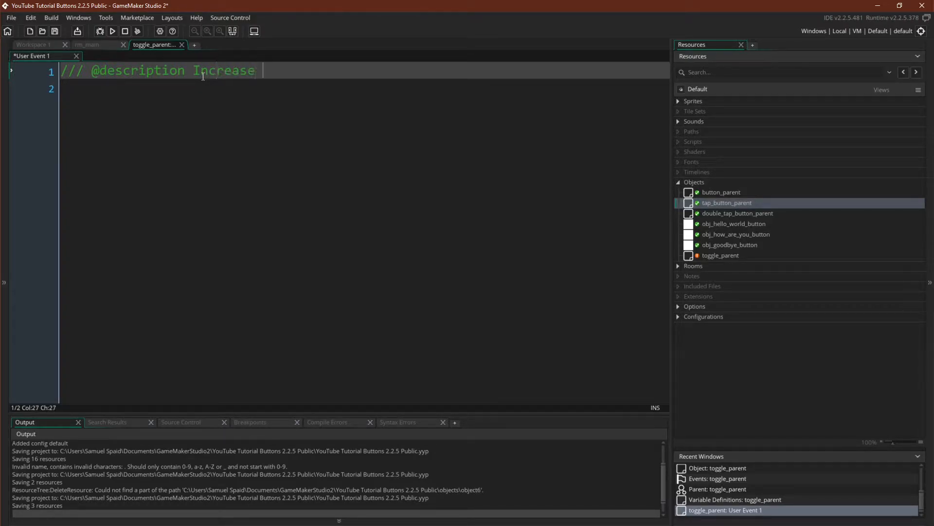
type("Position")
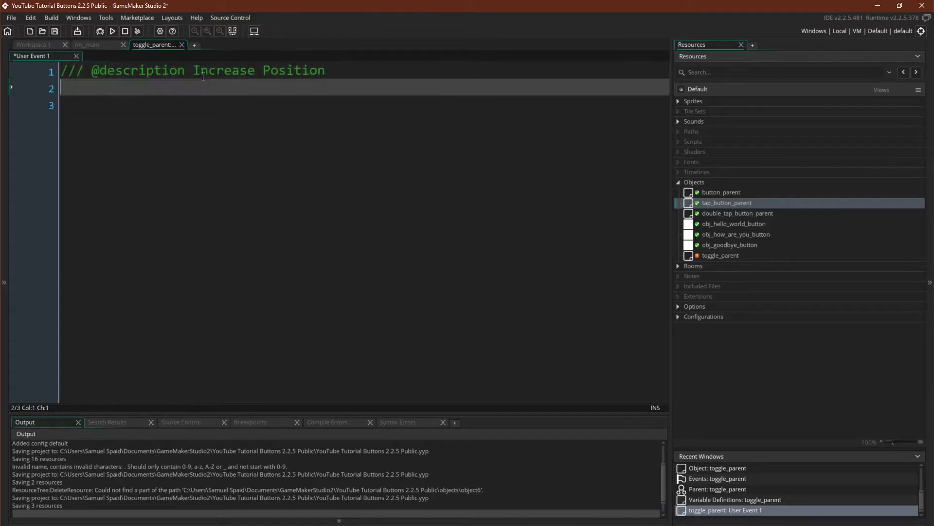
type("p")
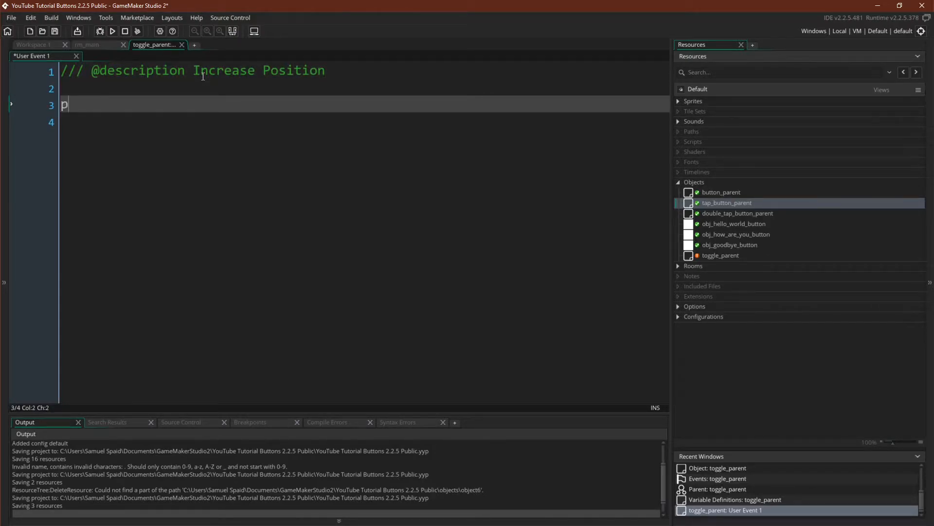
type("osition =")
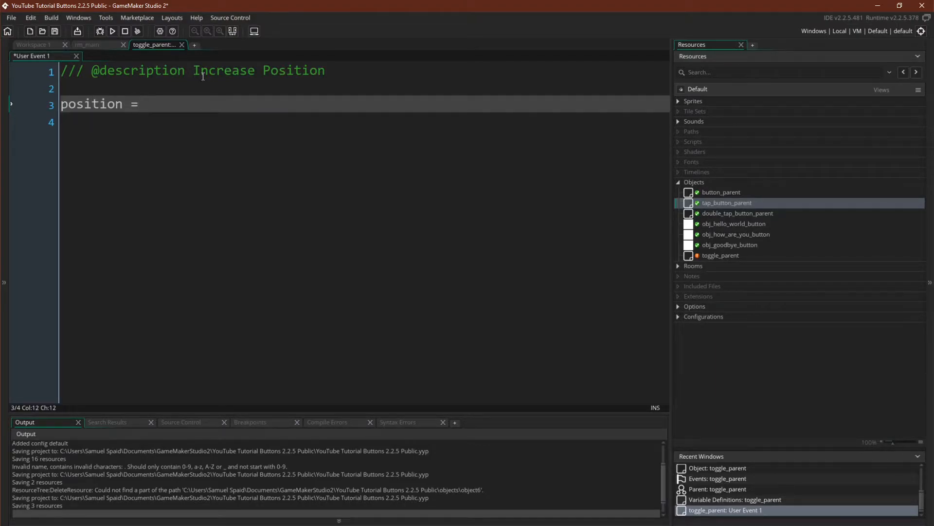
type("(position")
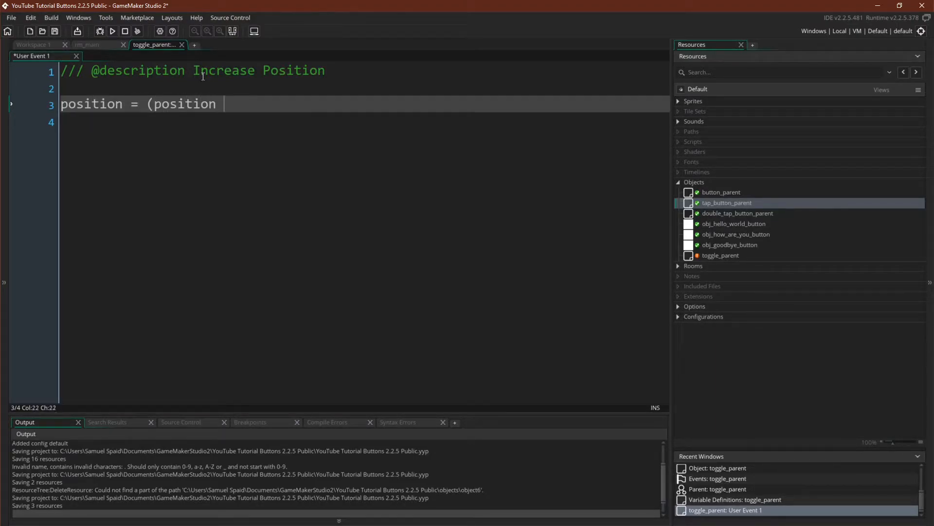
type("+")
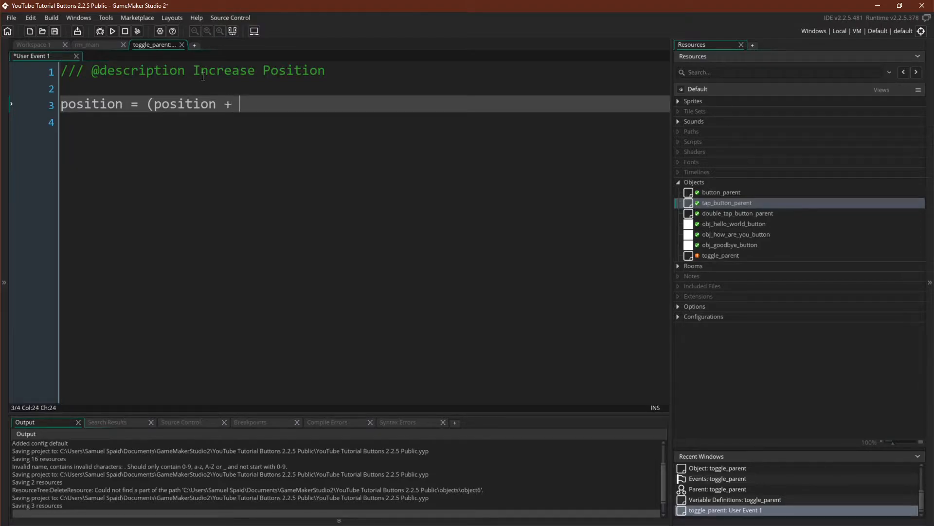
type("1) mod m")
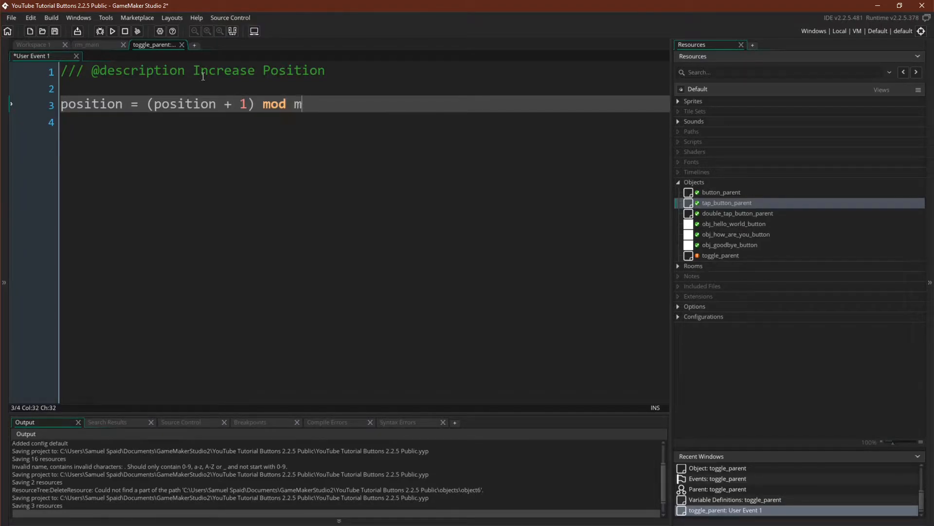
type("ax_positions")
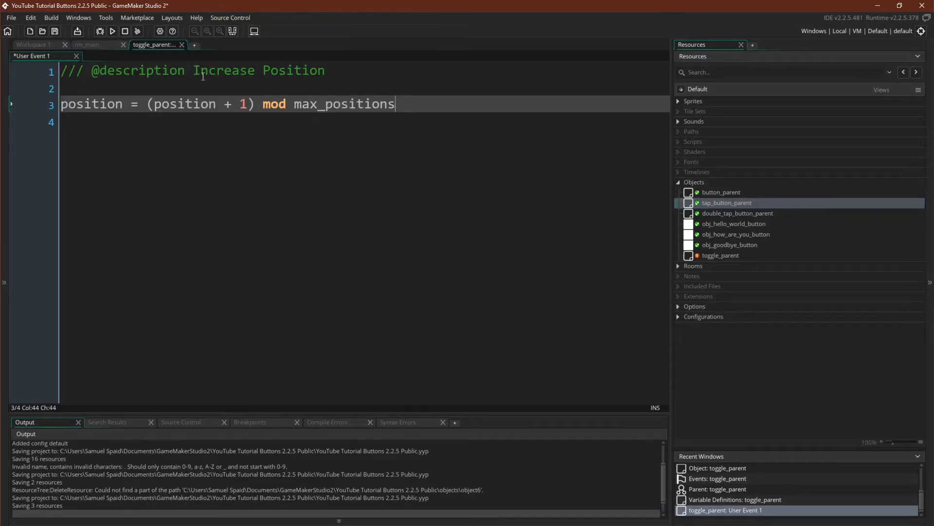
type(";")
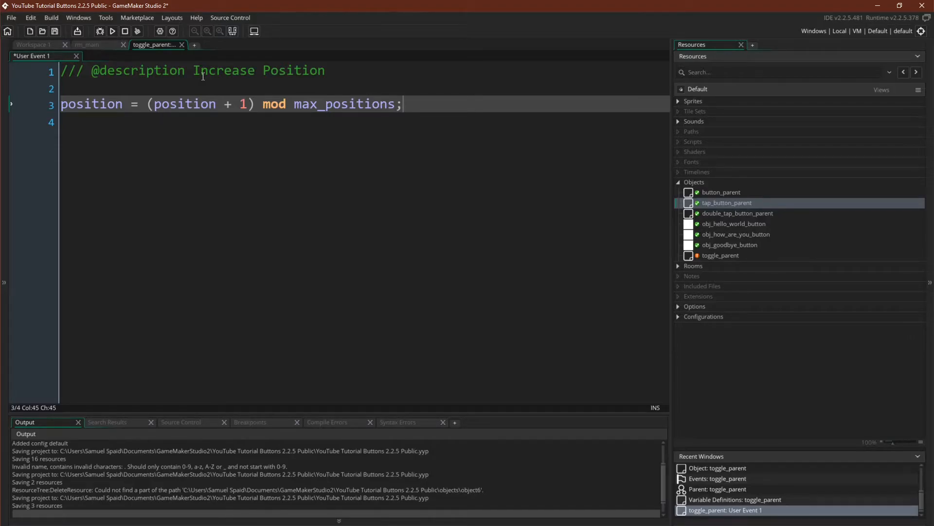
Add event_user(2); and extend the description to 'Call Event 2 - Toggle Parent'
type("event_user(")
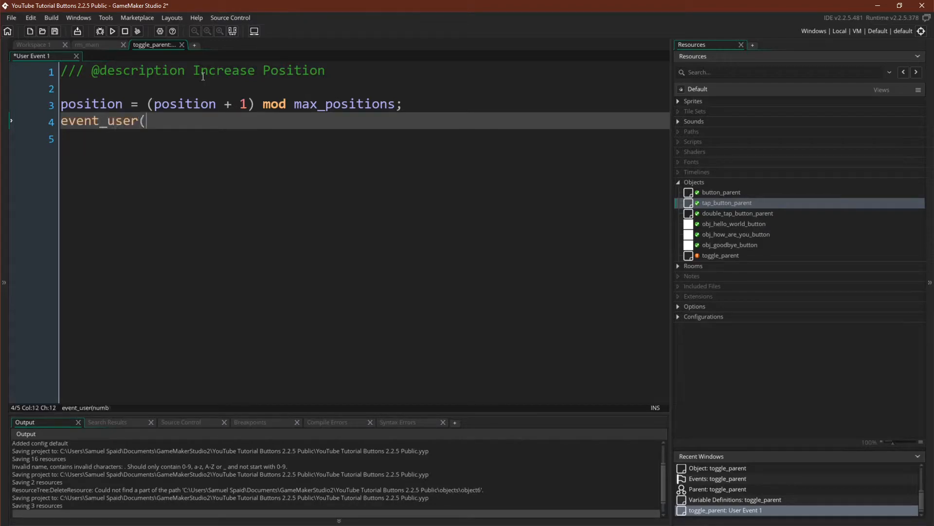
type("2);")
left_click(364, 70)
type(" and Call Even")
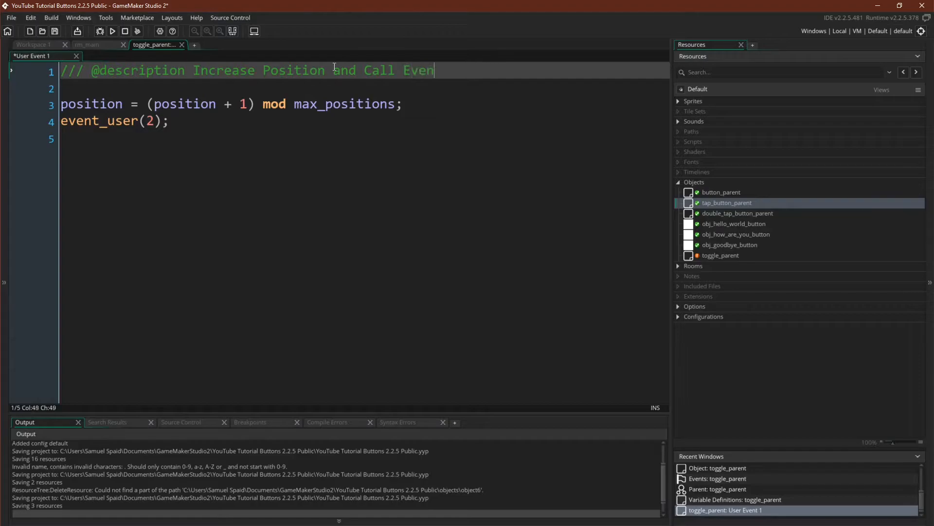
type("2 - Toggle")
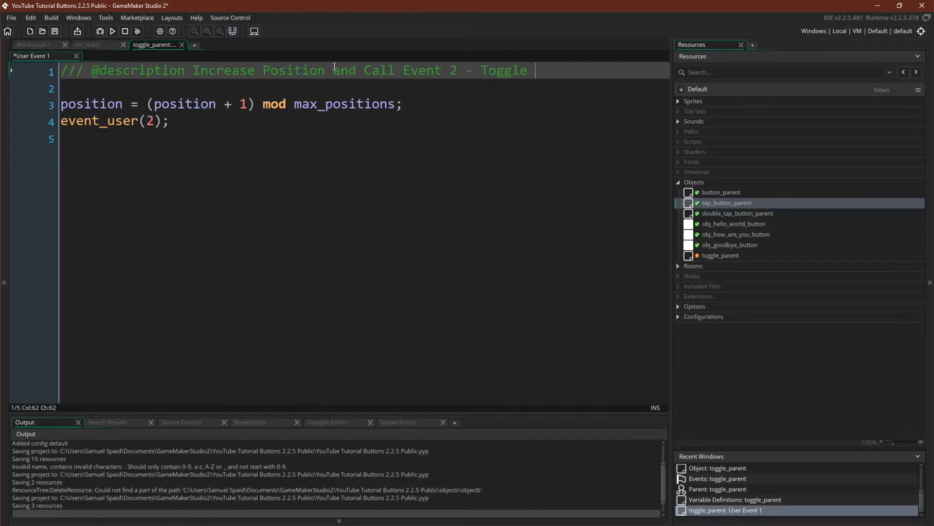
type("Parent")
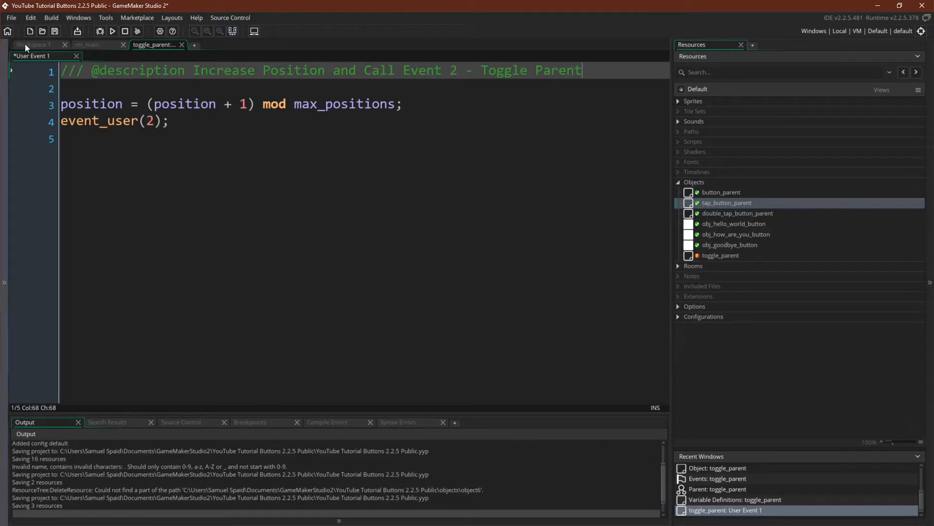
Return to toggle_parent's object settings via the Workspace 1 tab
left_click(34, 45)
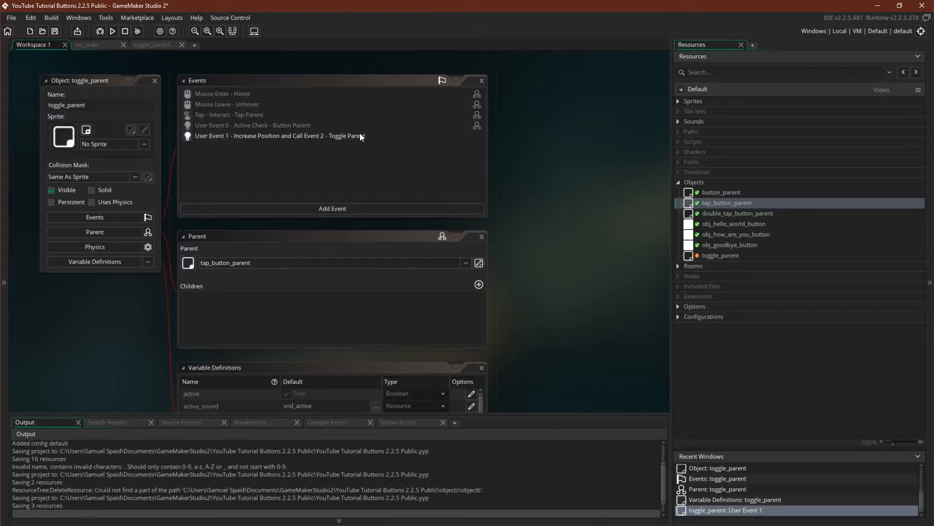
mouse_move(348, 311)
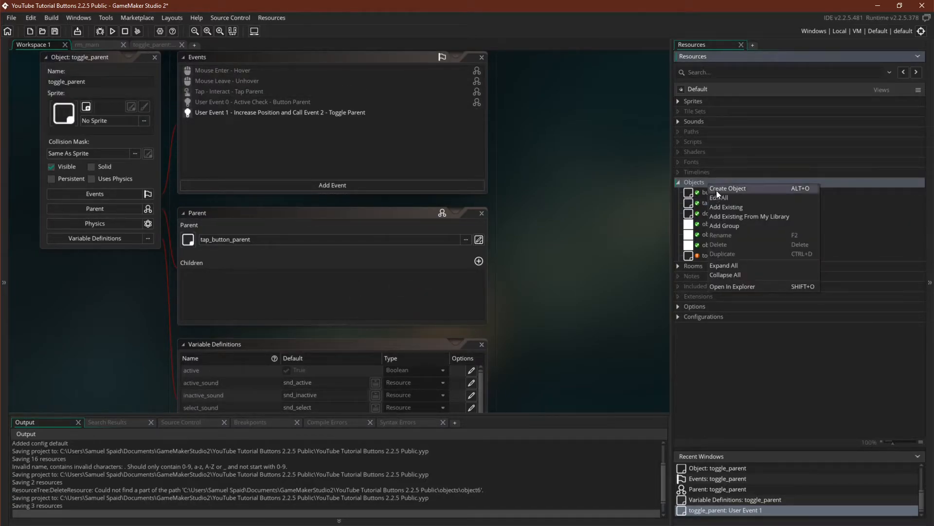
Create an obj_toggle_button object parented to toggle_parent
left_click(727, 188)
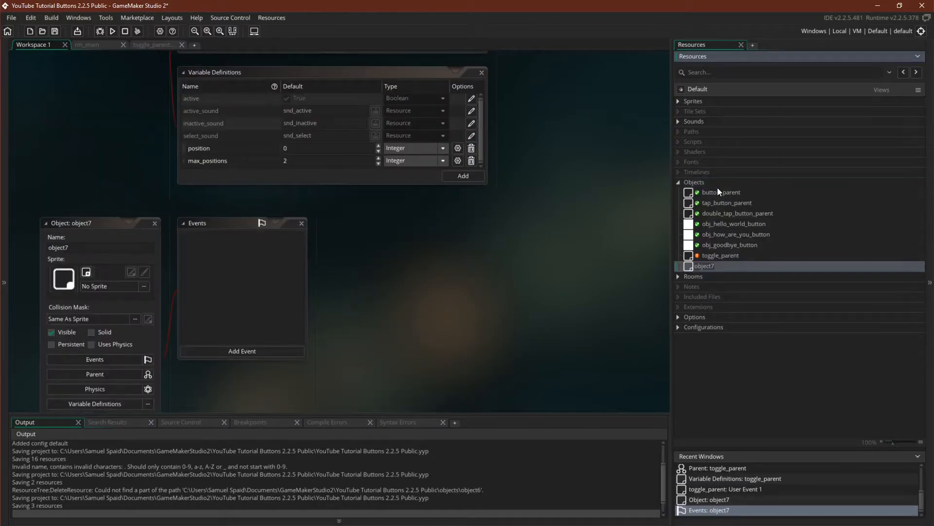
double_click(703, 265)
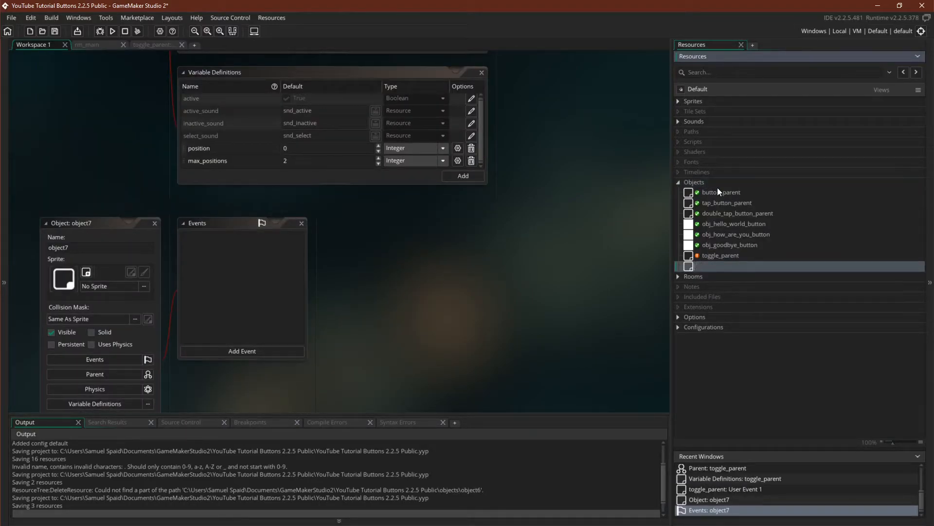
type("obj_toggle_button")
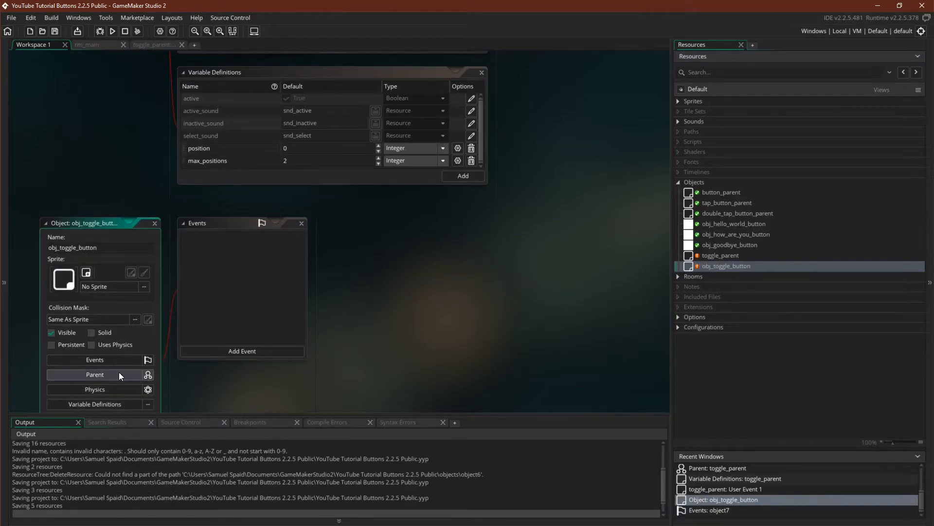
left_click(94, 374)
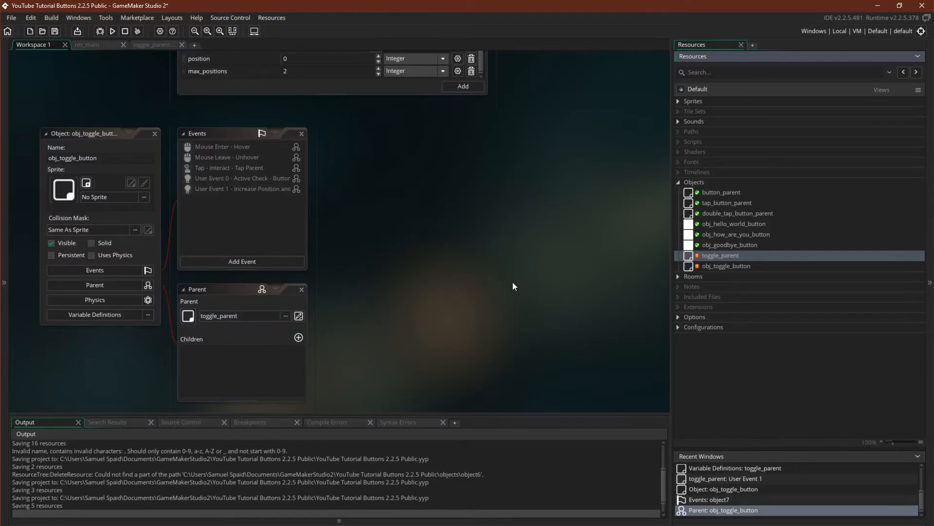
left_click(693, 100)
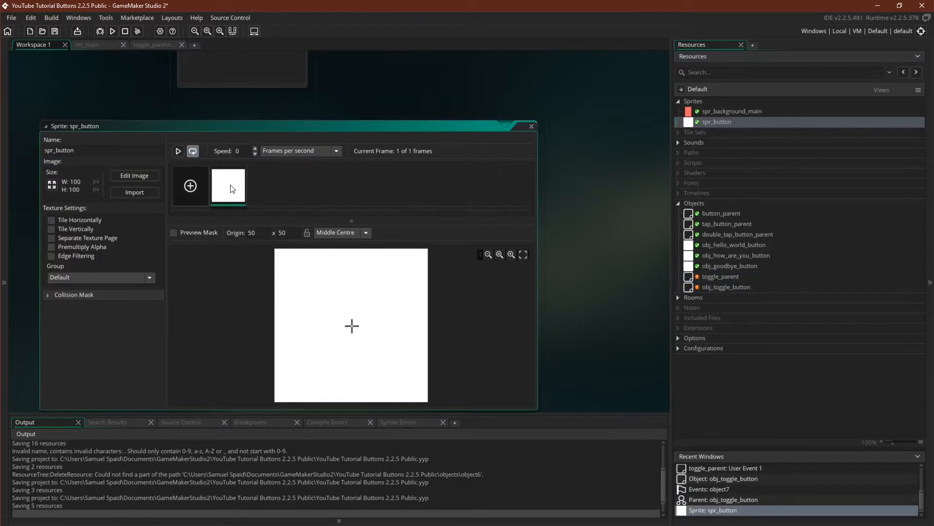
Duplicate spr_button as a two-frame spr_toggle_button and start painting its frames
right_click(715, 122)
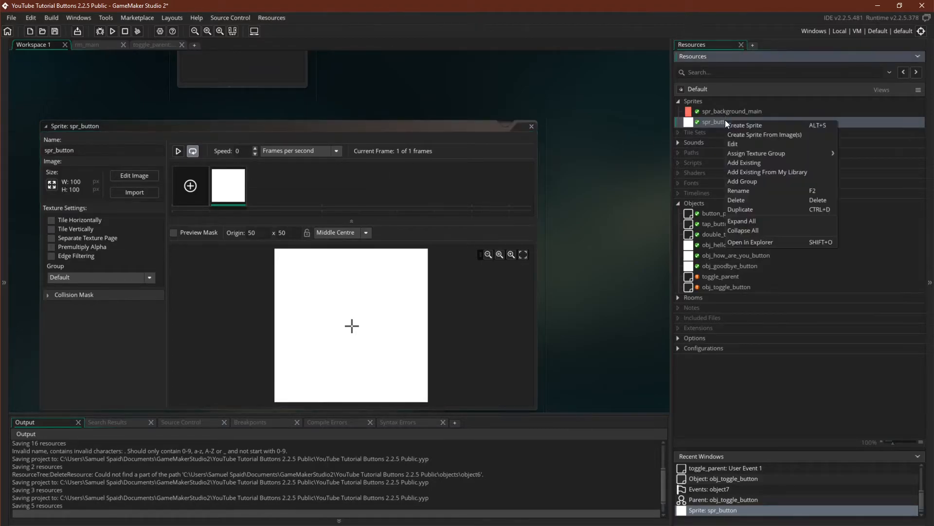
left_click(740, 210)
type("spr_toggle_button")
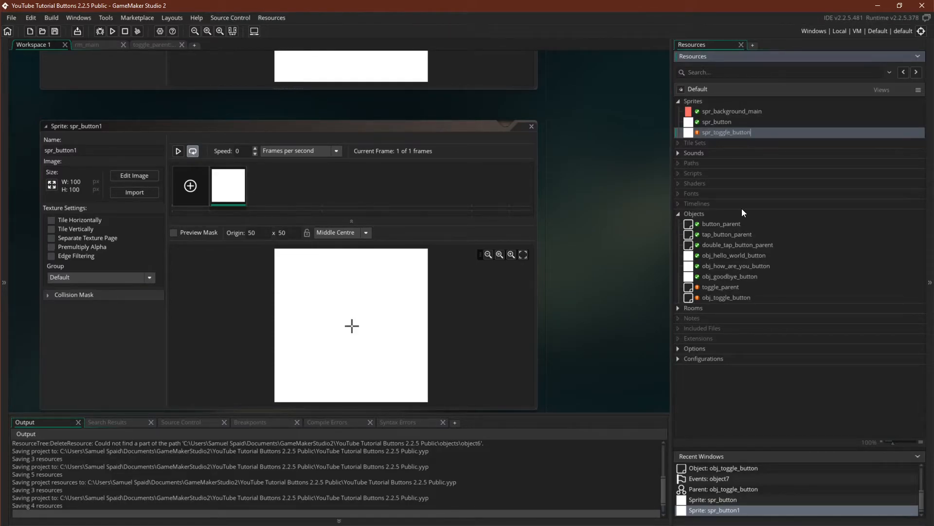
left_click(191, 186)
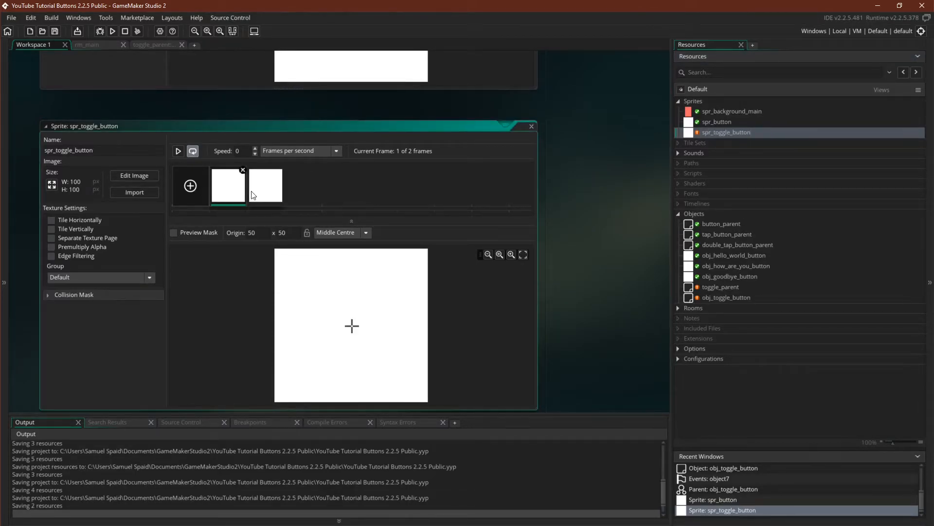
left_click(134, 175)
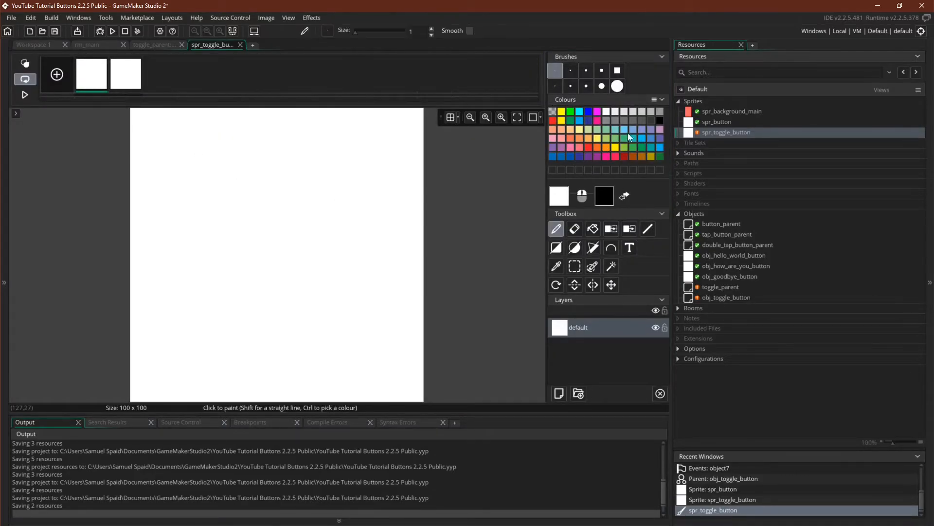
left_click(592, 228)
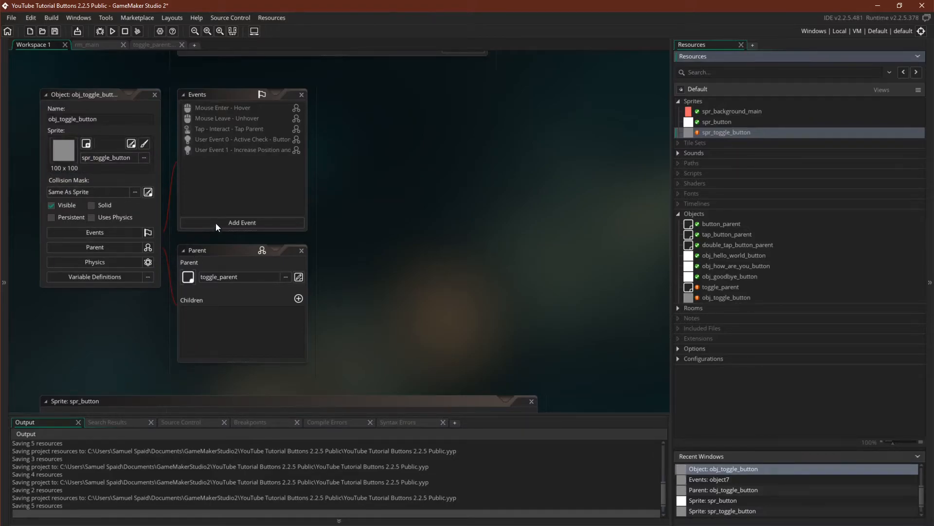
Add a User Event 2 to obj_toggle_button, described as 'Change Sprite'
left_click(242, 222)
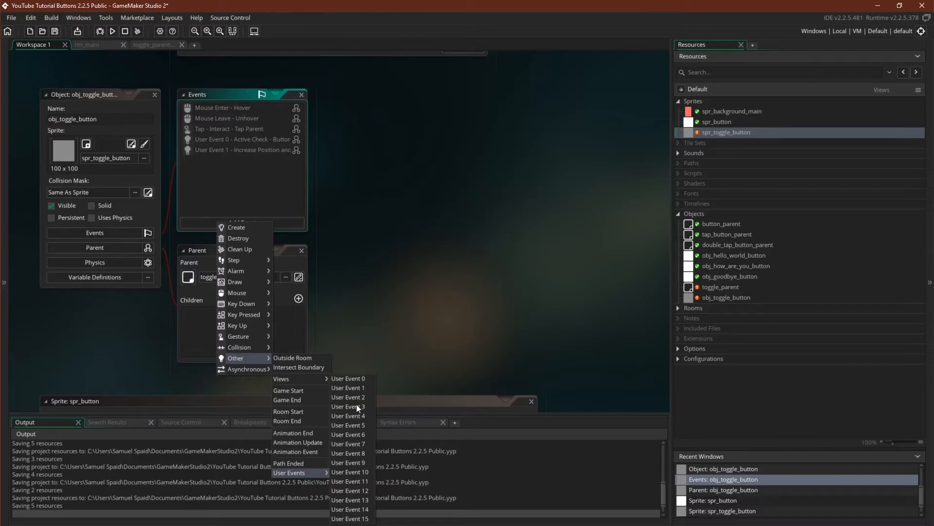
left_click(348, 397)
type("/// @description Change Sprite")
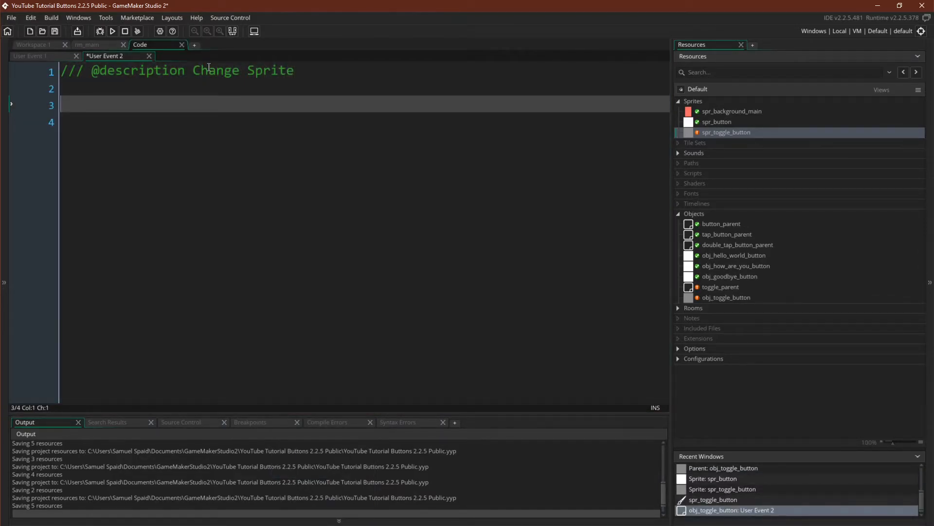
Write image_index = position; in obj_toggle_button's User Event 2
type("image_i")
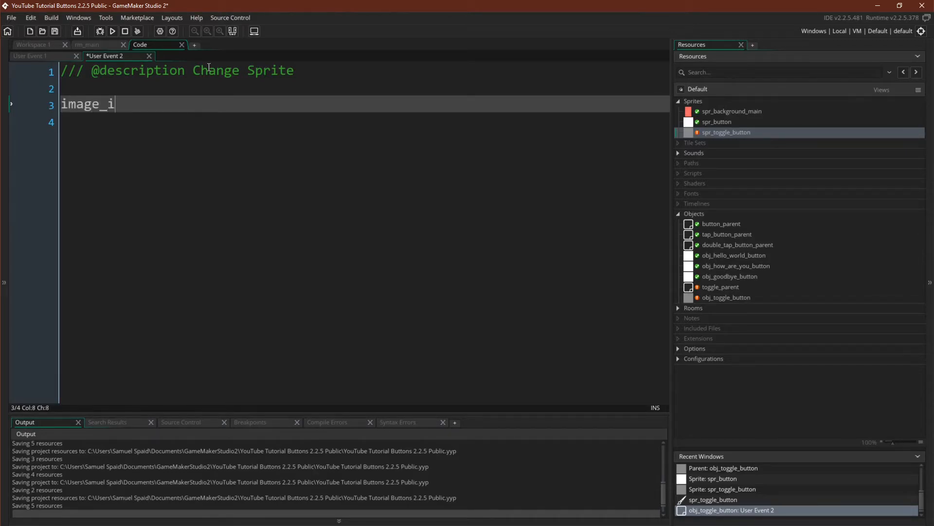
type("ndex")
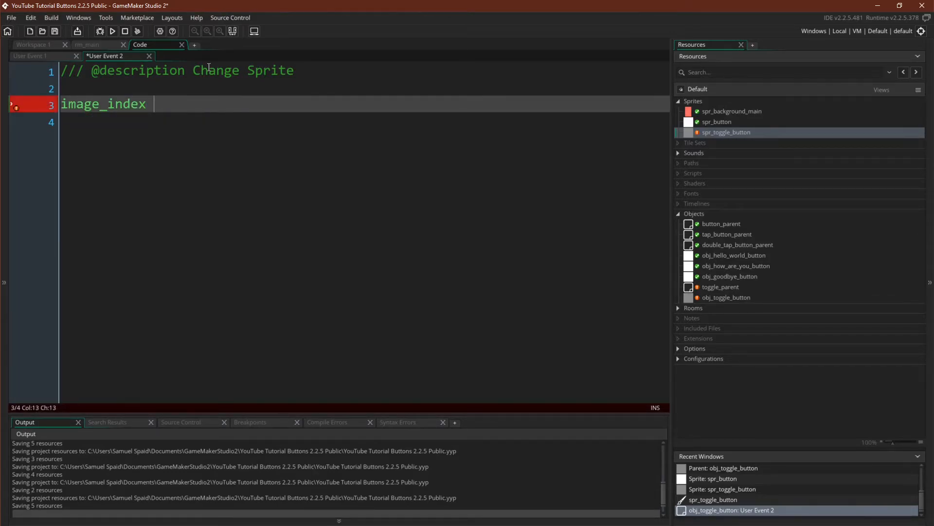
type("= position;")
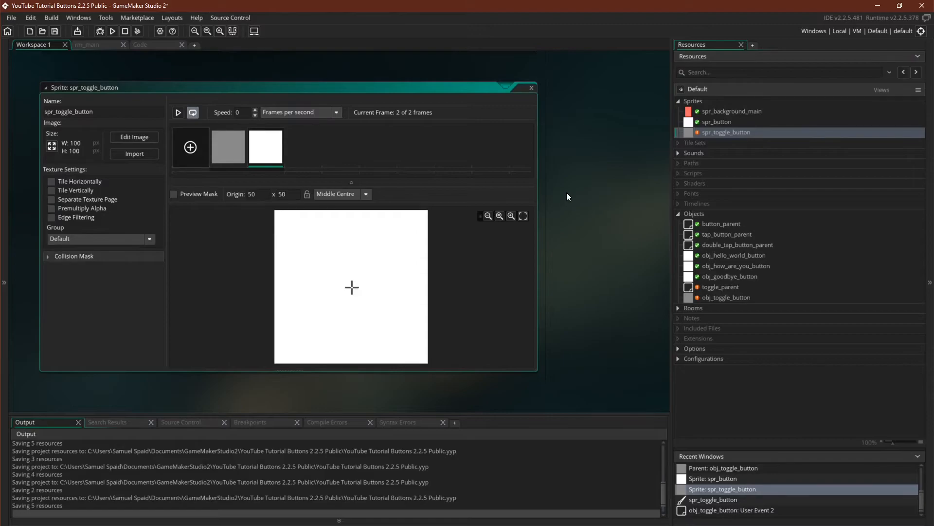
mouse_move(678, 310)
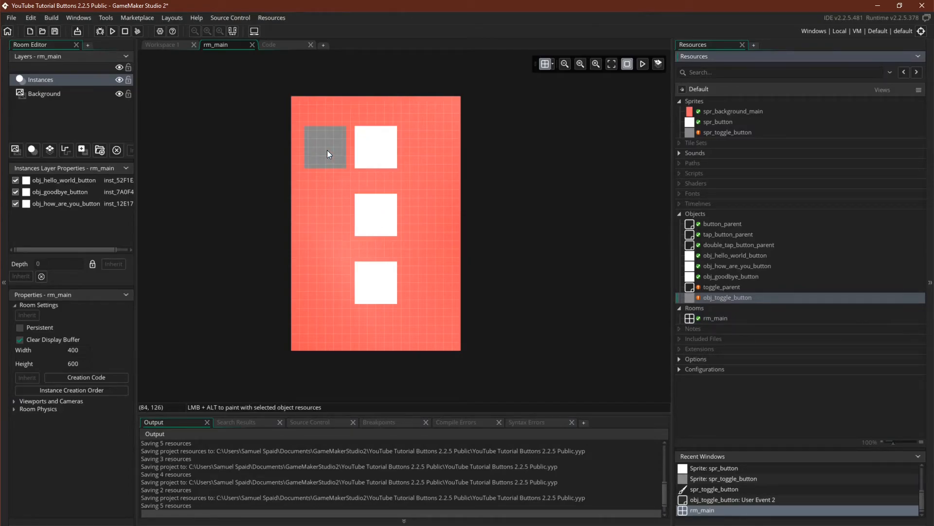
Place obj_toggle_button in rm_main, run it, and toggle grey to white and back
left_click(324, 147)
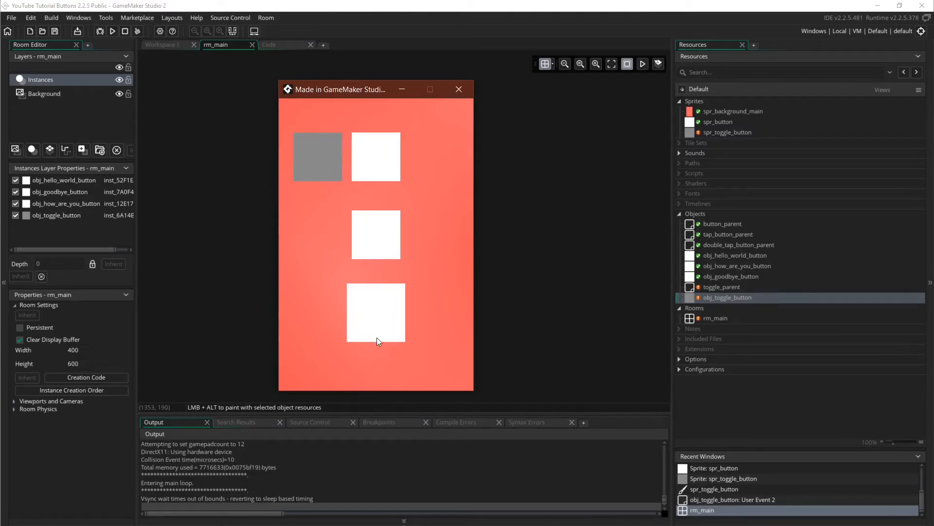
left_click(376, 313)
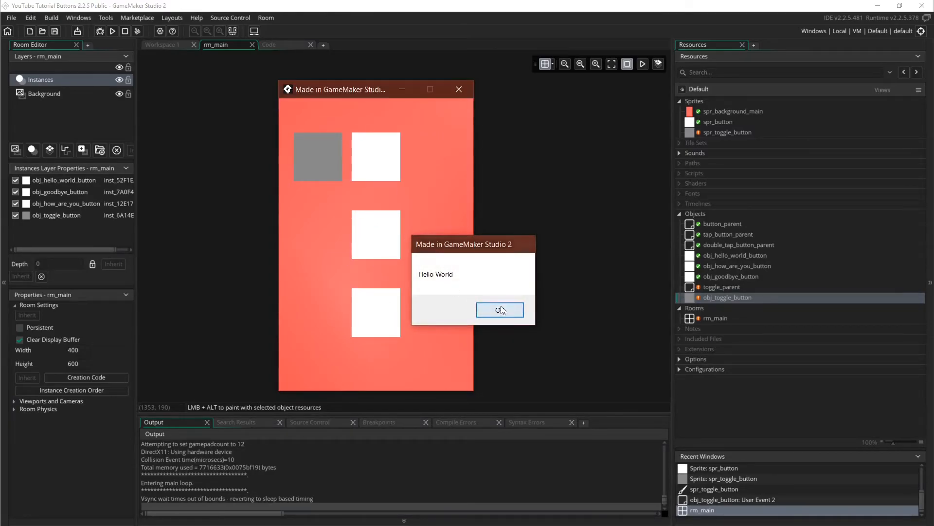
left_click(499, 310)
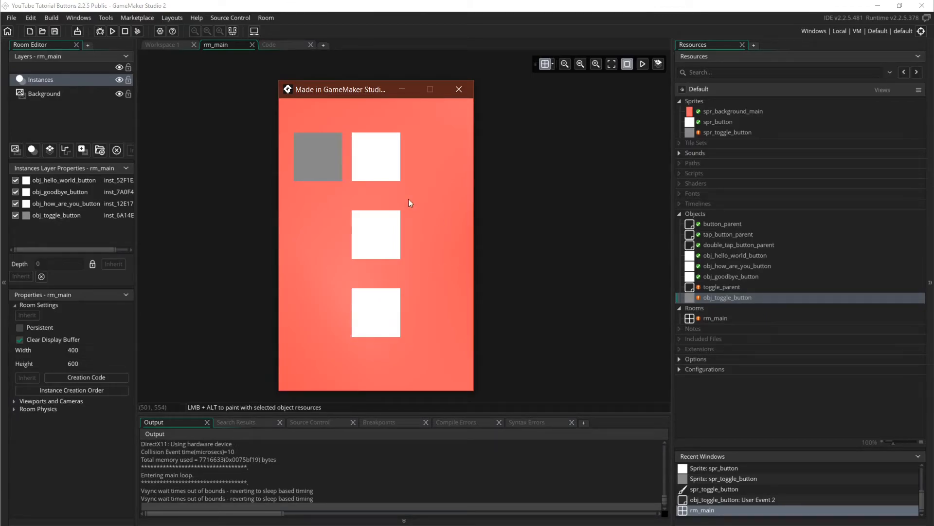
left_click(318, 156)
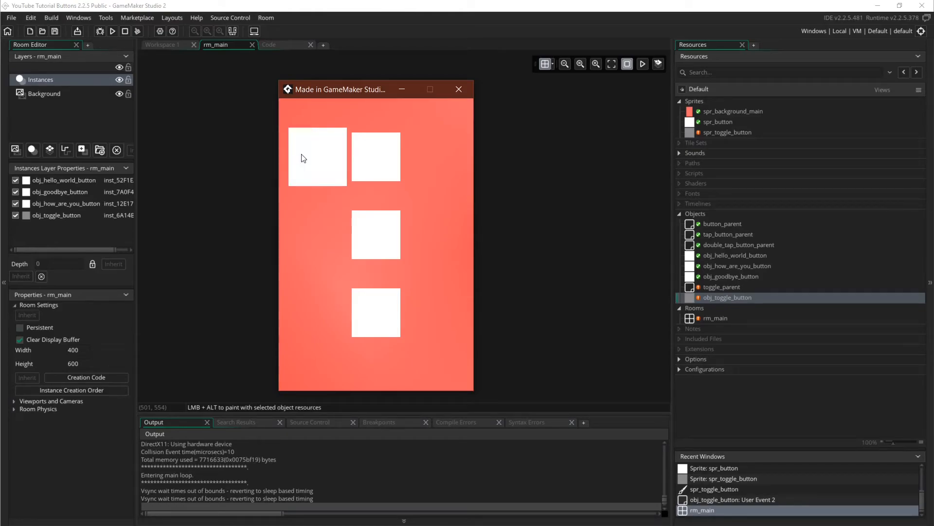
left_click(317, 157)
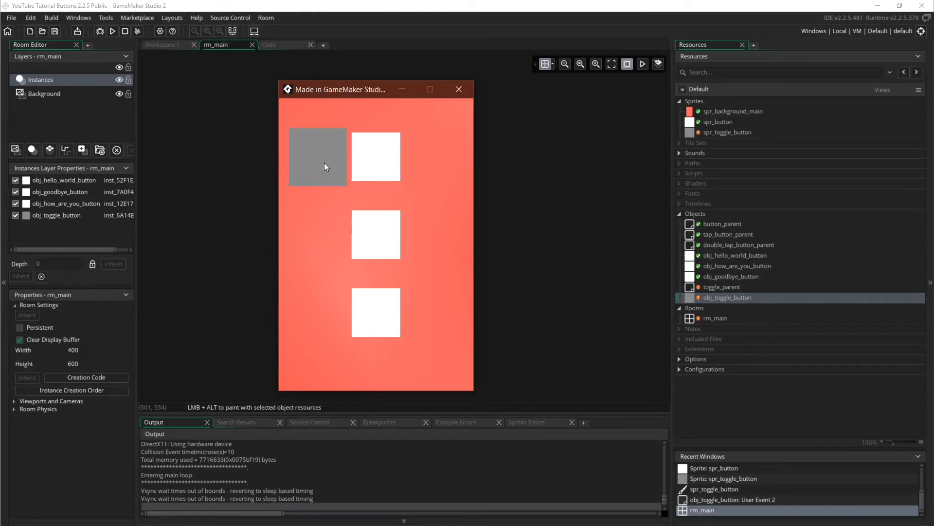
mouse_move(326, 262)
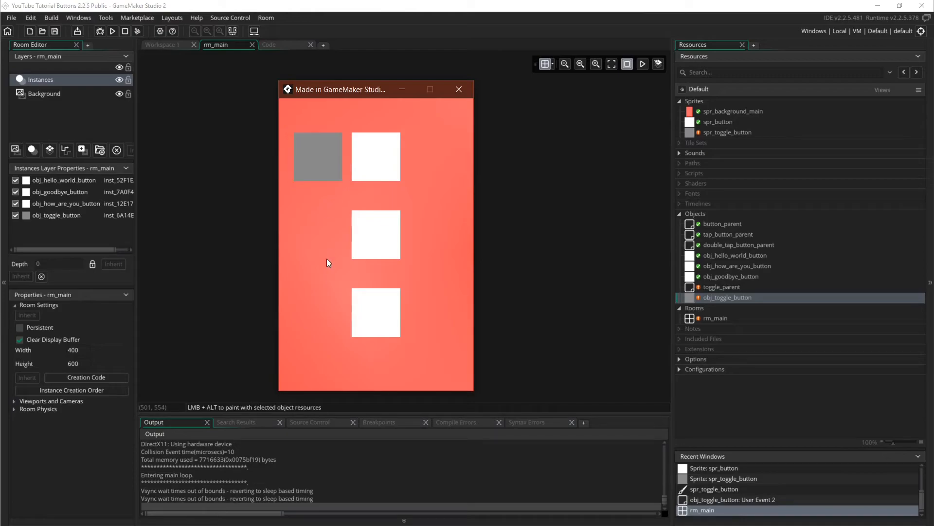
mouse_move(333, 172)
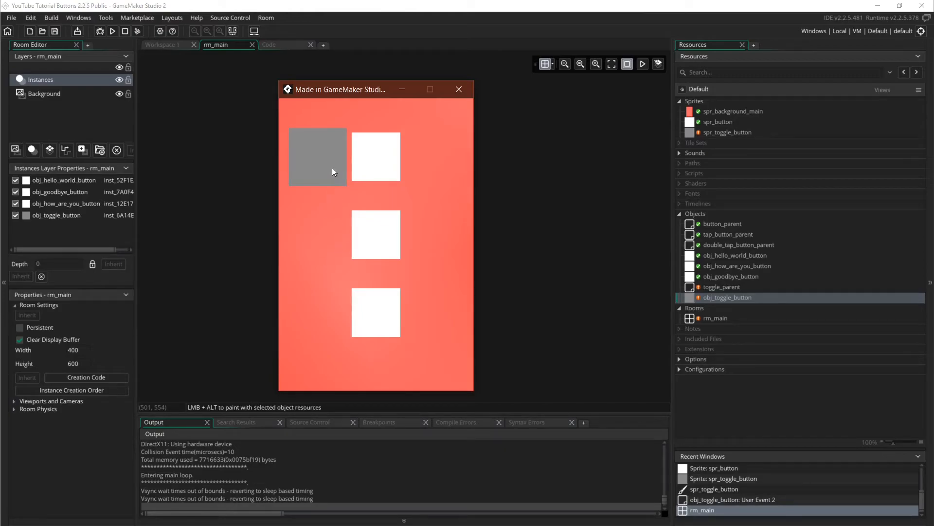
mouse_move(459, 88)
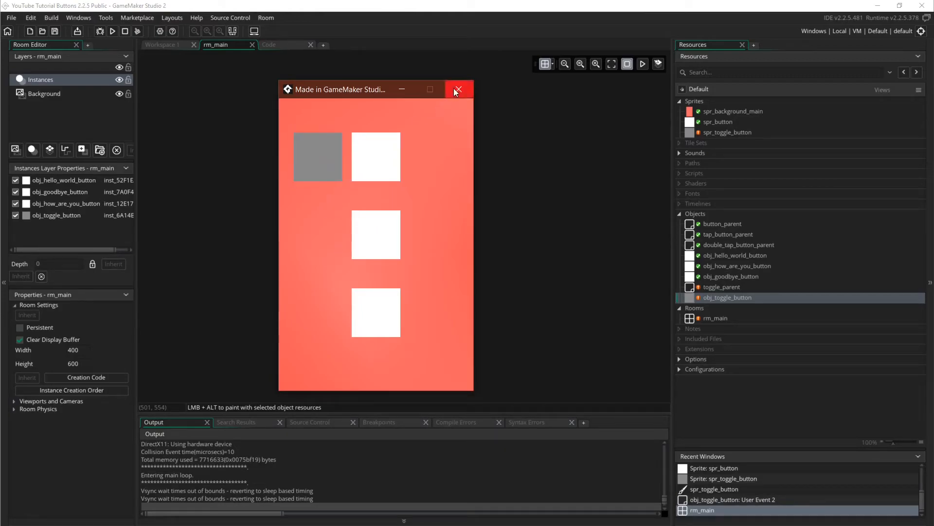
Stop the test game and view the toggle button instance's variables: position 0, max_positions 2
left_click(458, 89)
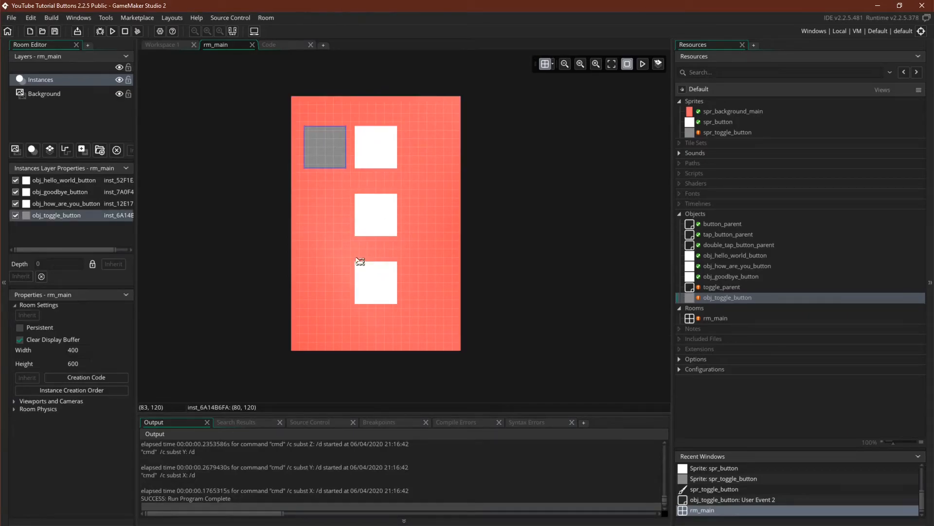
double_click(325, 147)
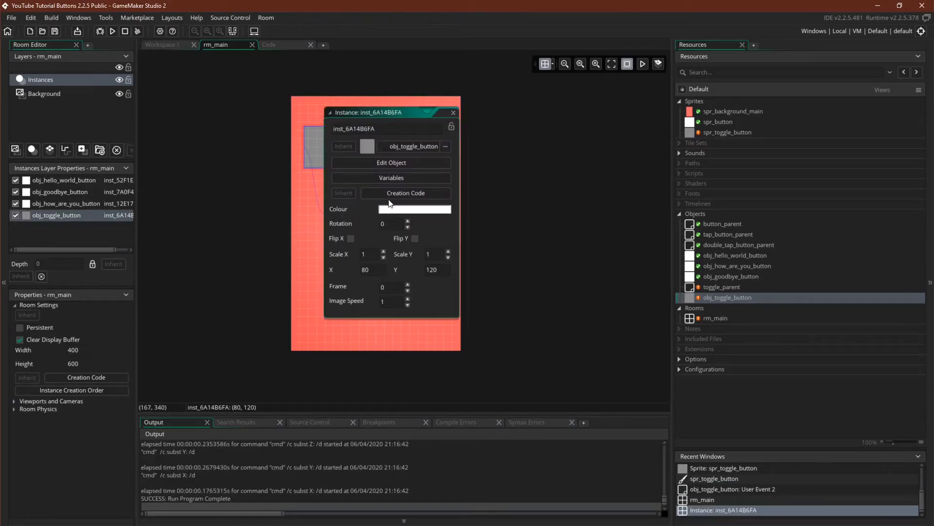
left_click(391, 178)
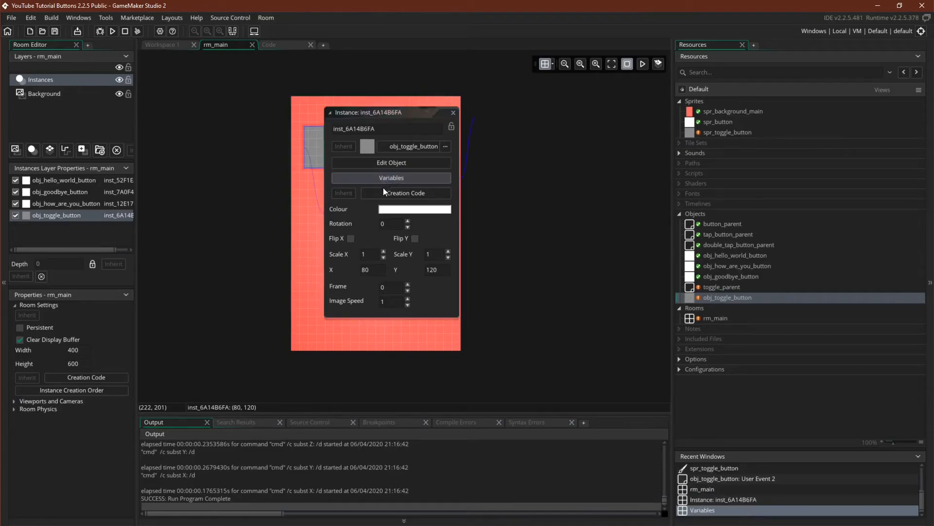
left_click(390, 177)
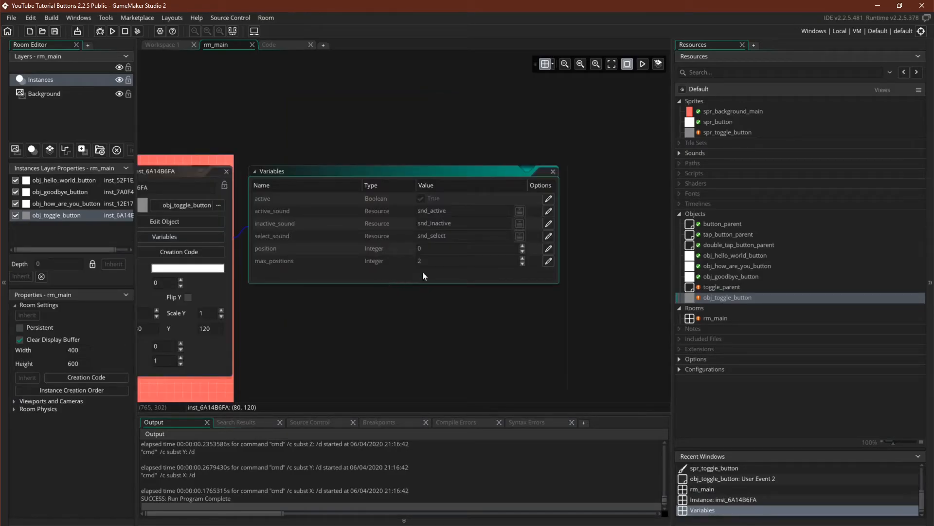
mouse_move(402, 298)
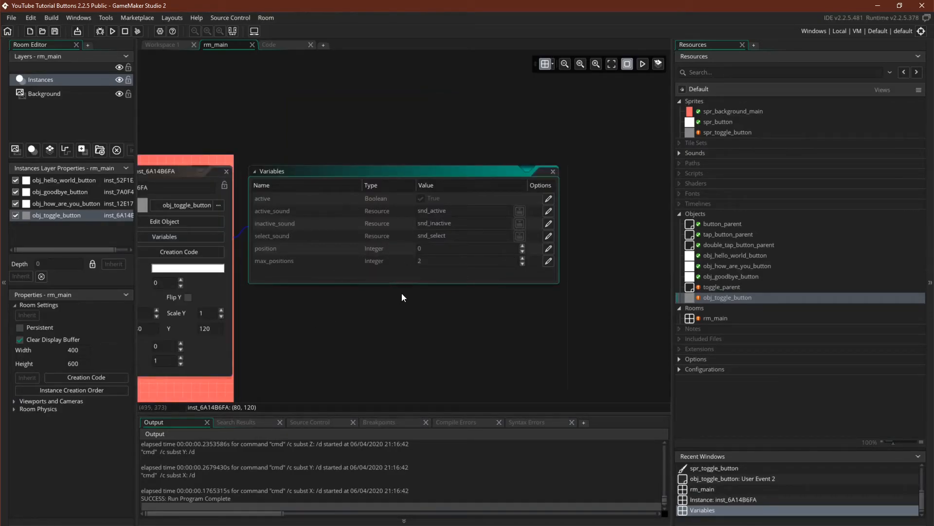
mouse_move(611, 257)
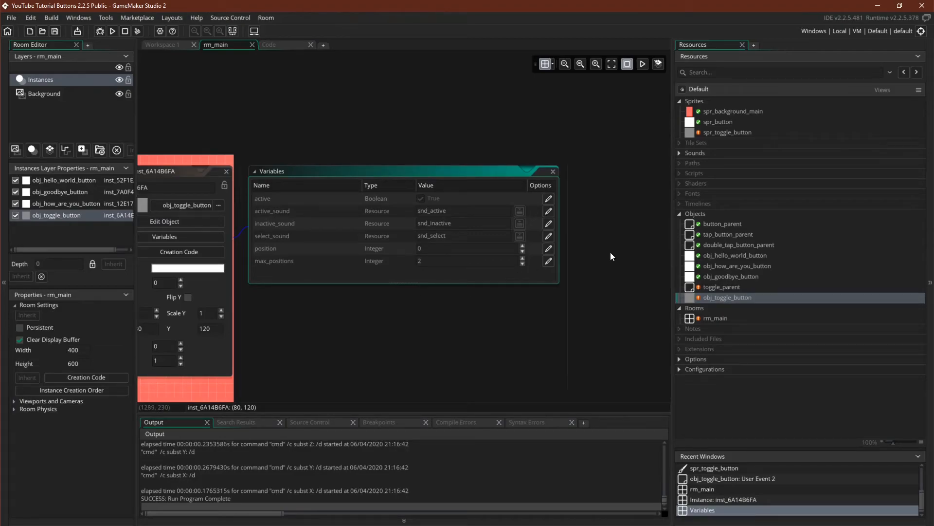
mouse_move(616, 248)
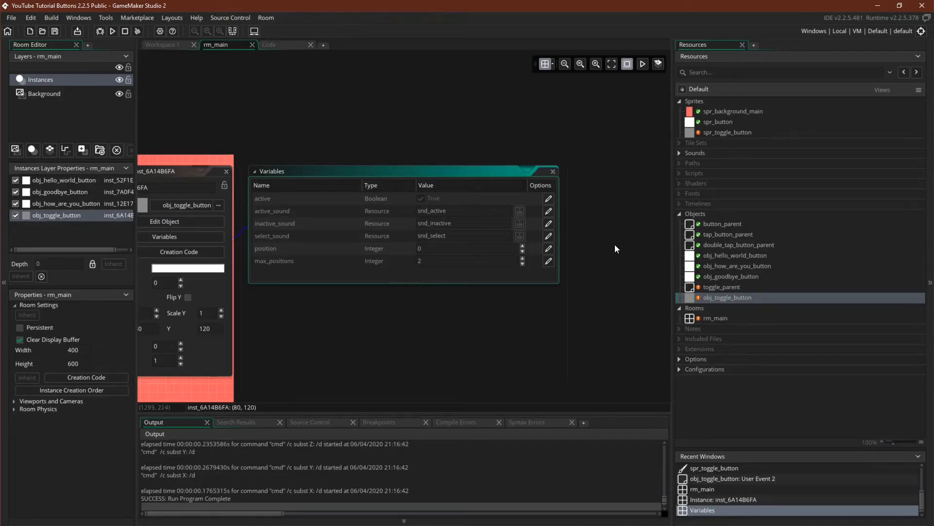
mouse_move(484, 272)
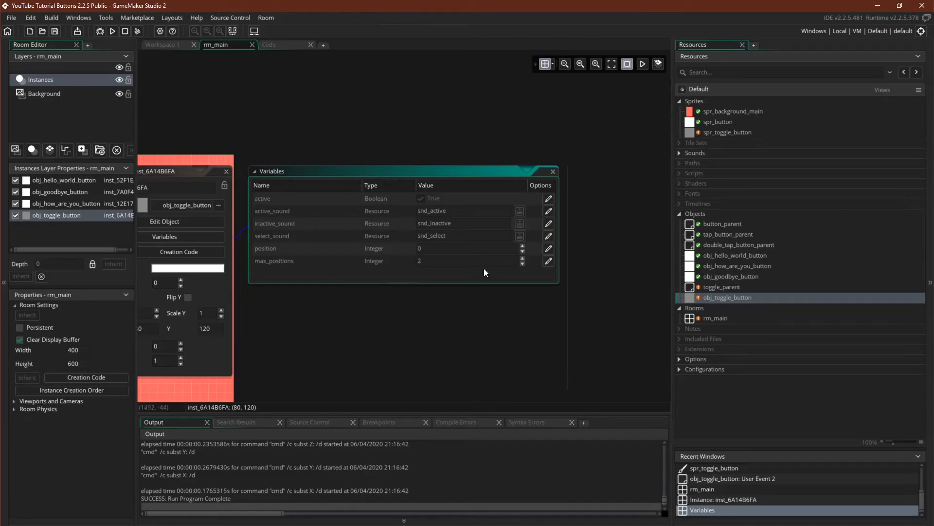
mouse_move(677, 310)
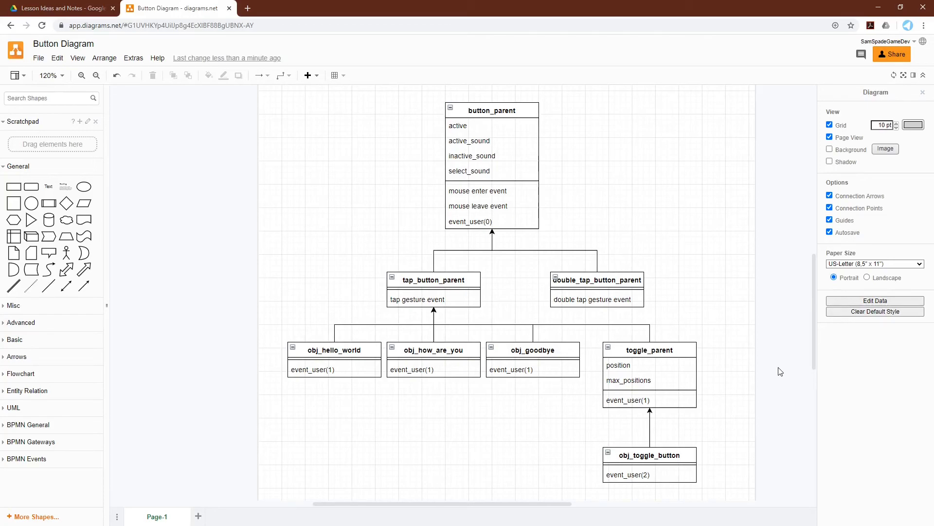
mouse_move(781, 368)
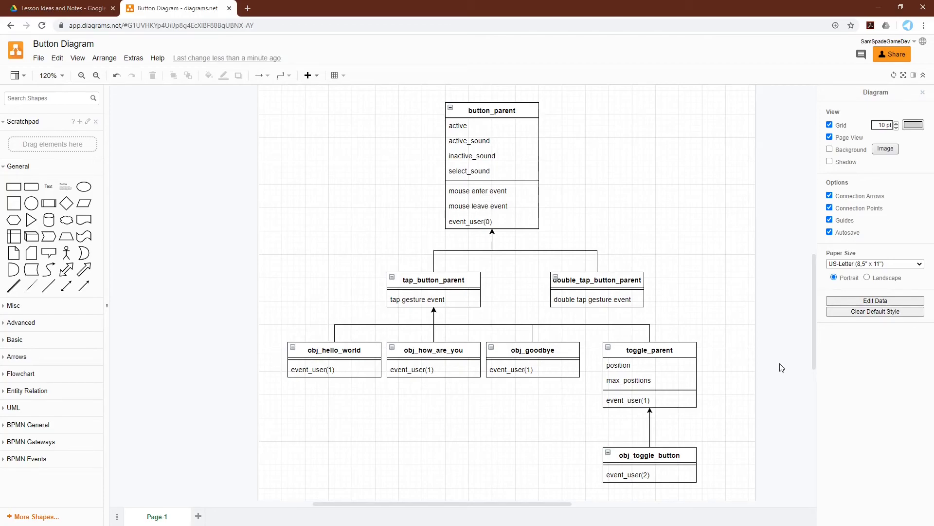
mouse_move(379, 325)
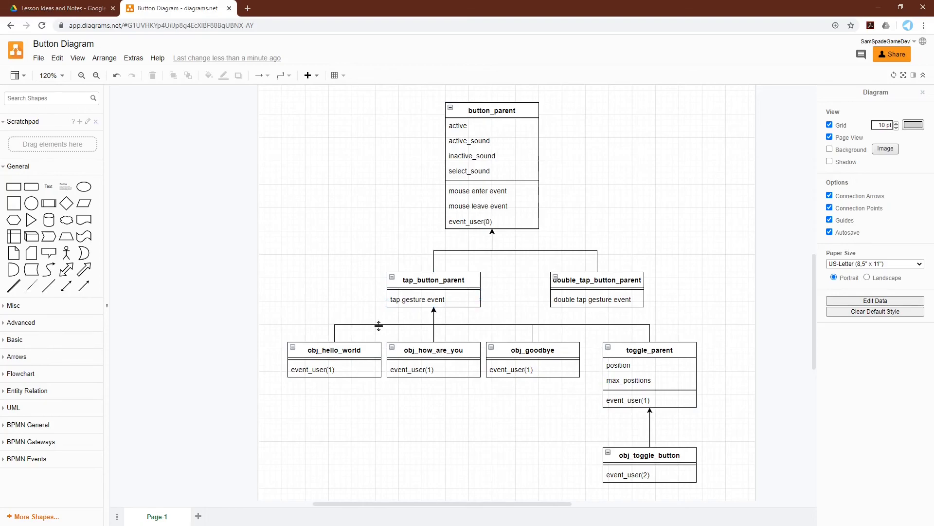
left_click(433, 349)
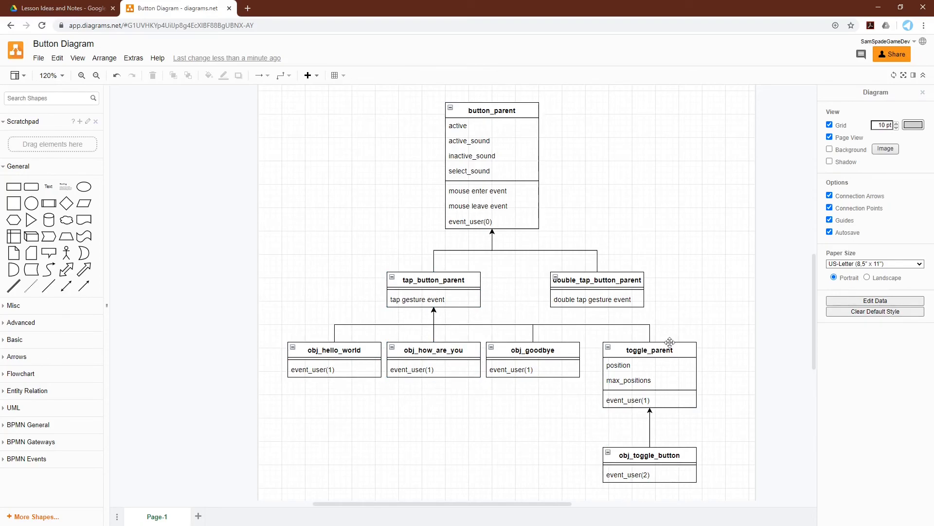
mouse_move(657, 344)
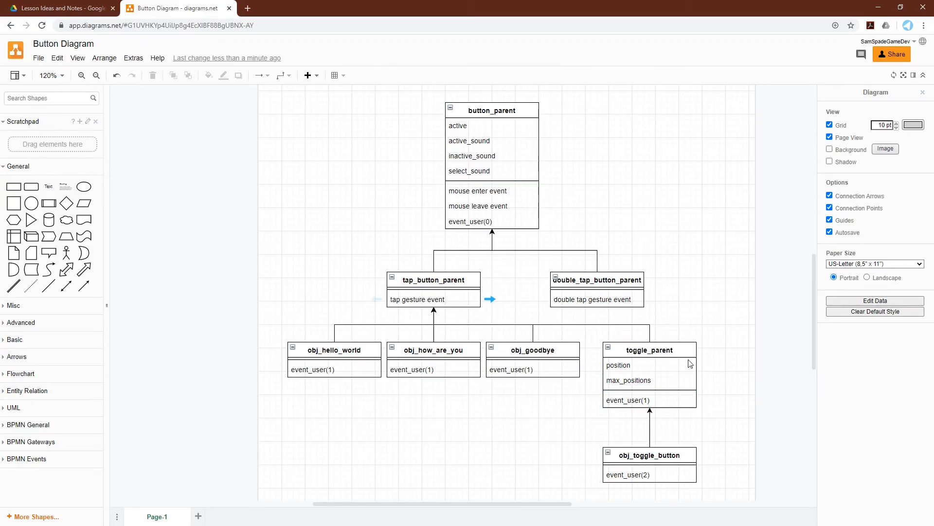
scroll("down", 3)
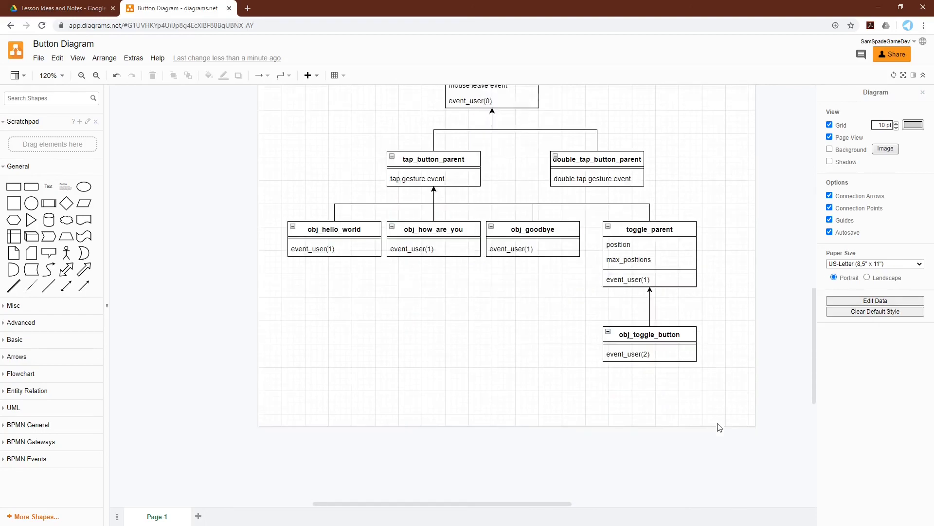
left_click(81, 75)
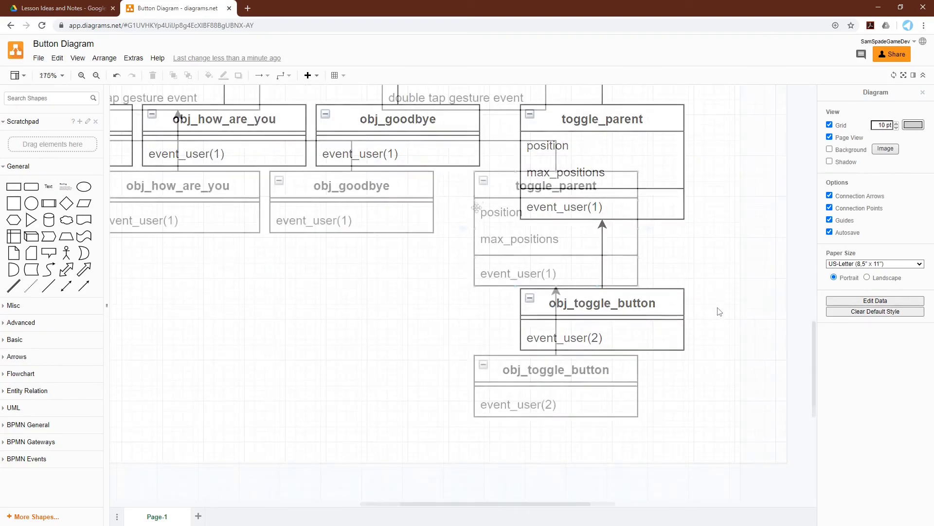
left_click(81, 75)
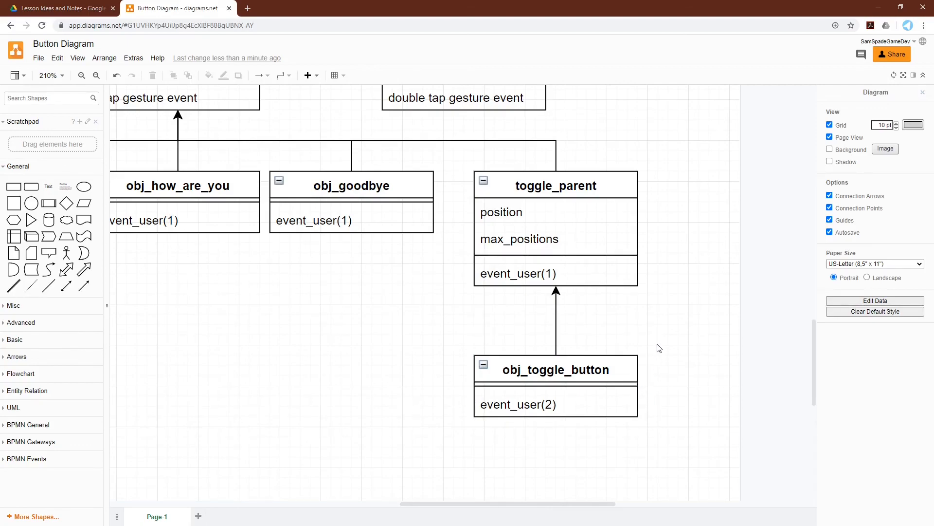
mouse_move(532, 222)
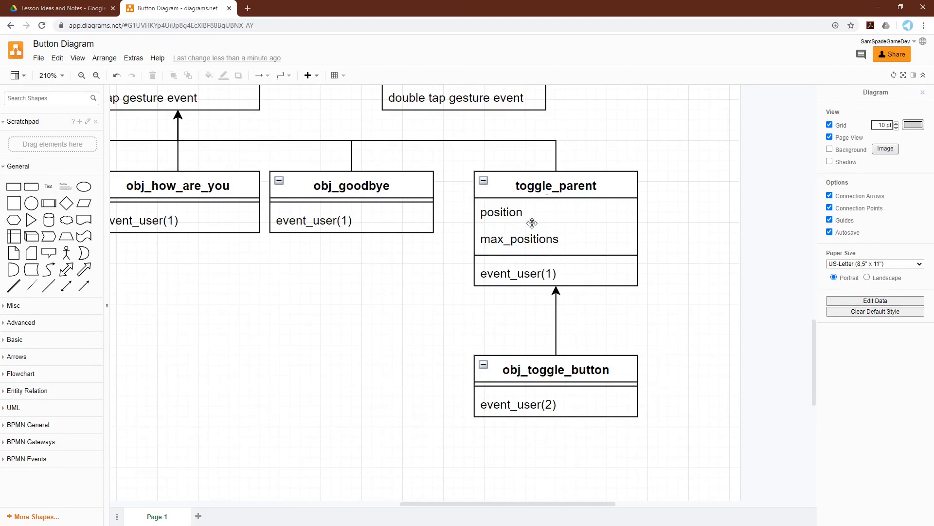